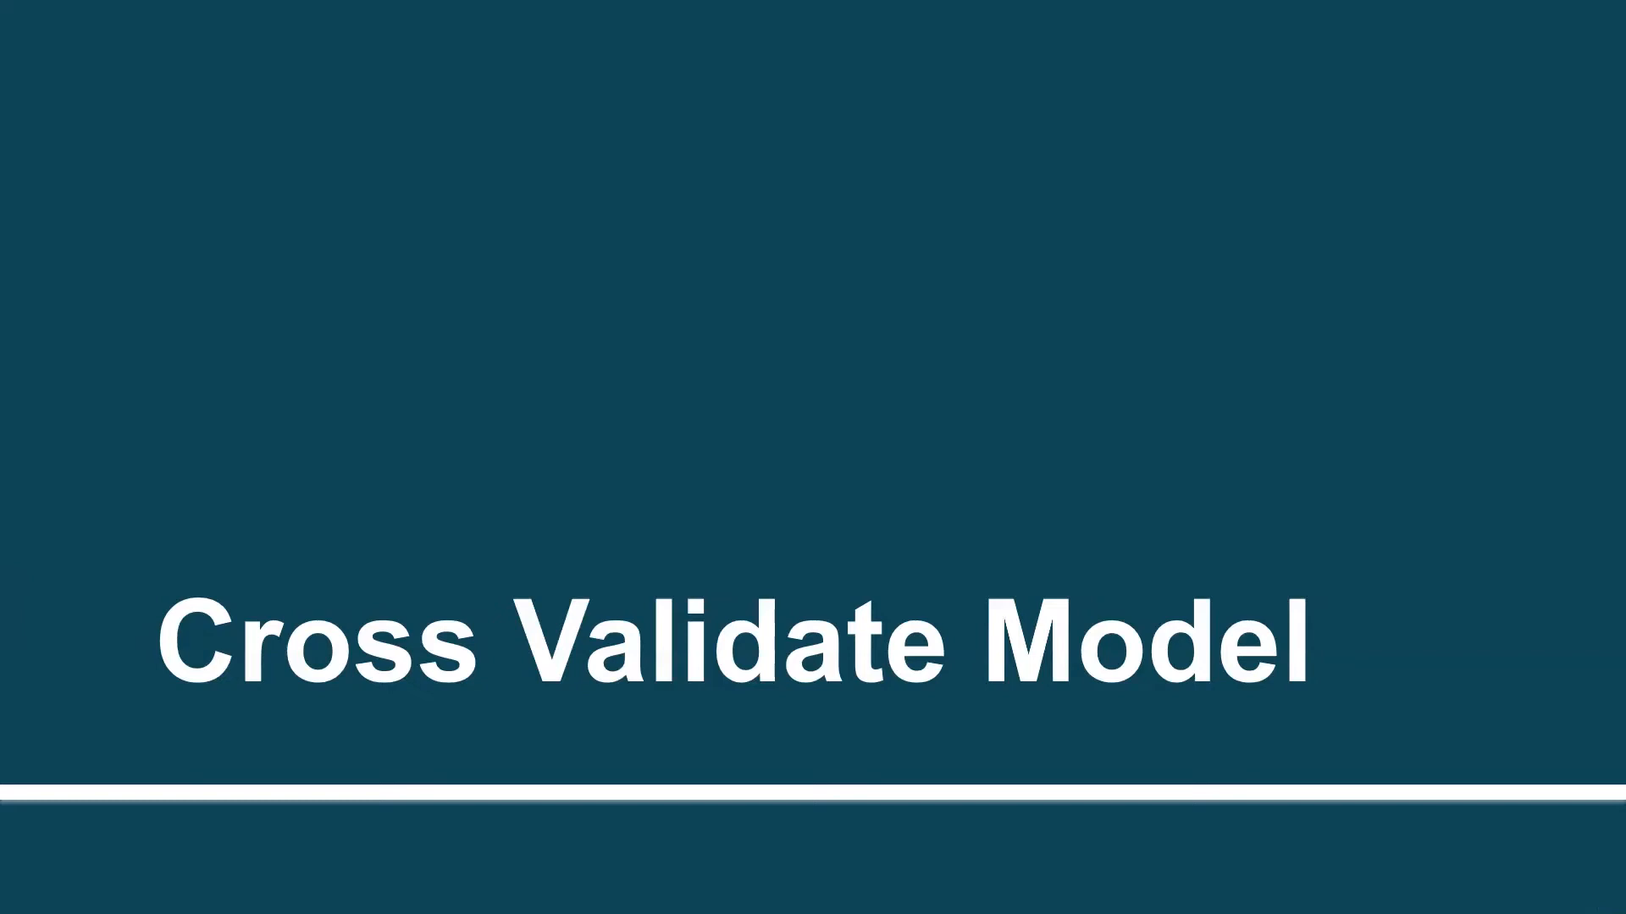
Switch to the Visual Studio window showing Session_13 Demo.cs with the train-test split code.
{"action": "key", "text": "Win+Tab"}
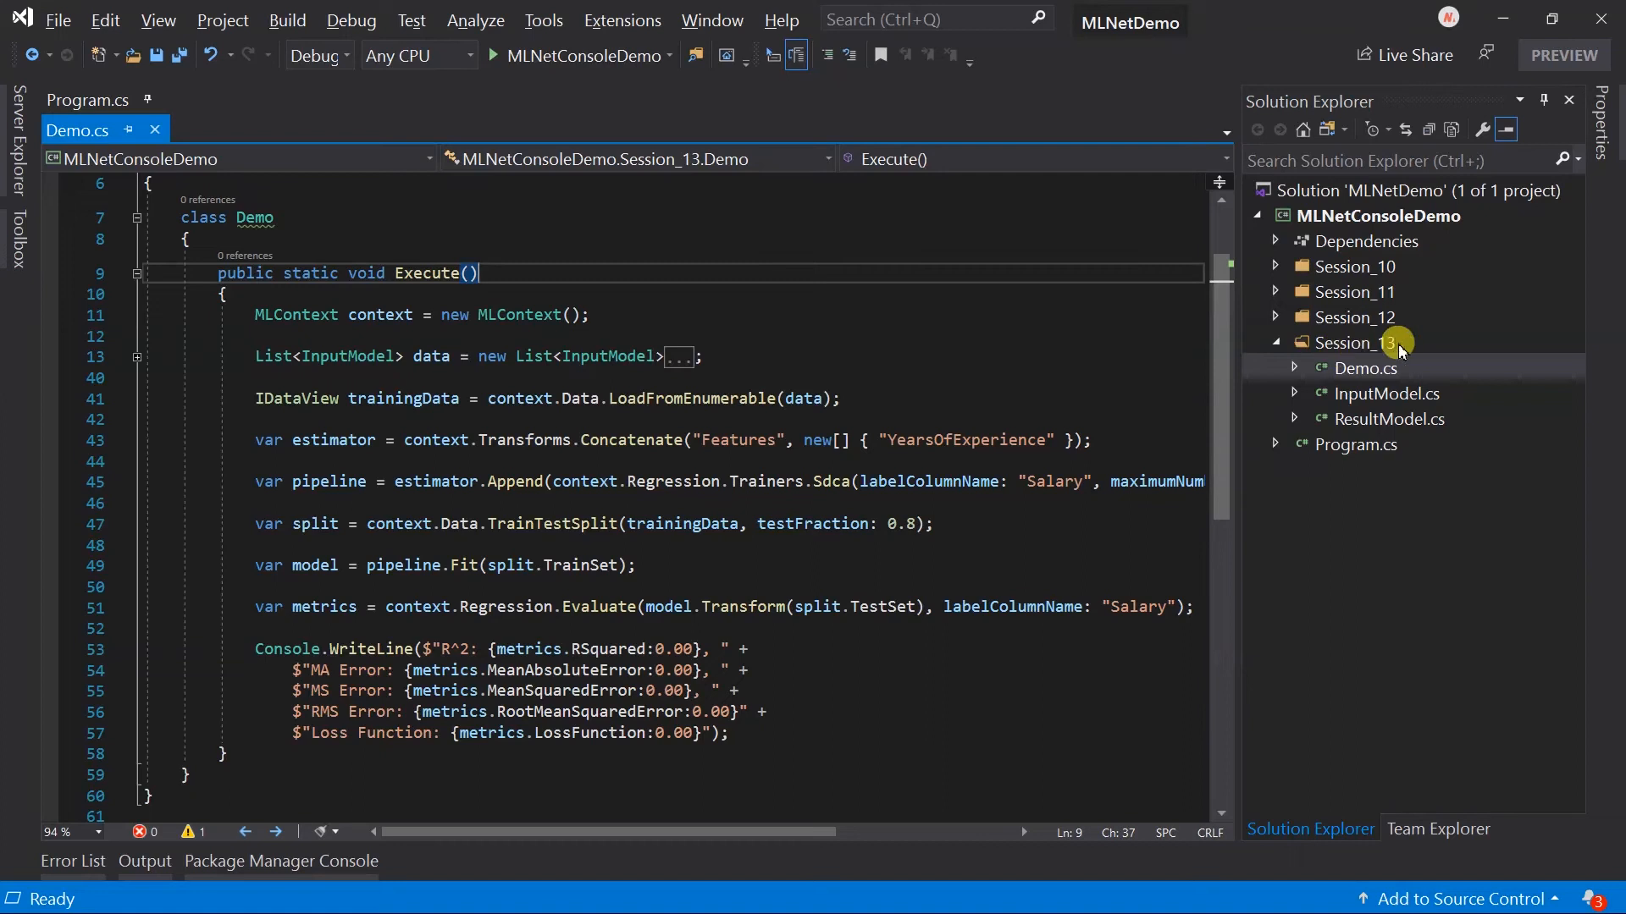
Remove the TrainTestSplit, Fit and Evaluate lines from the Execute method.
{"action": "left_click", "coordinate": [1355, 343]}
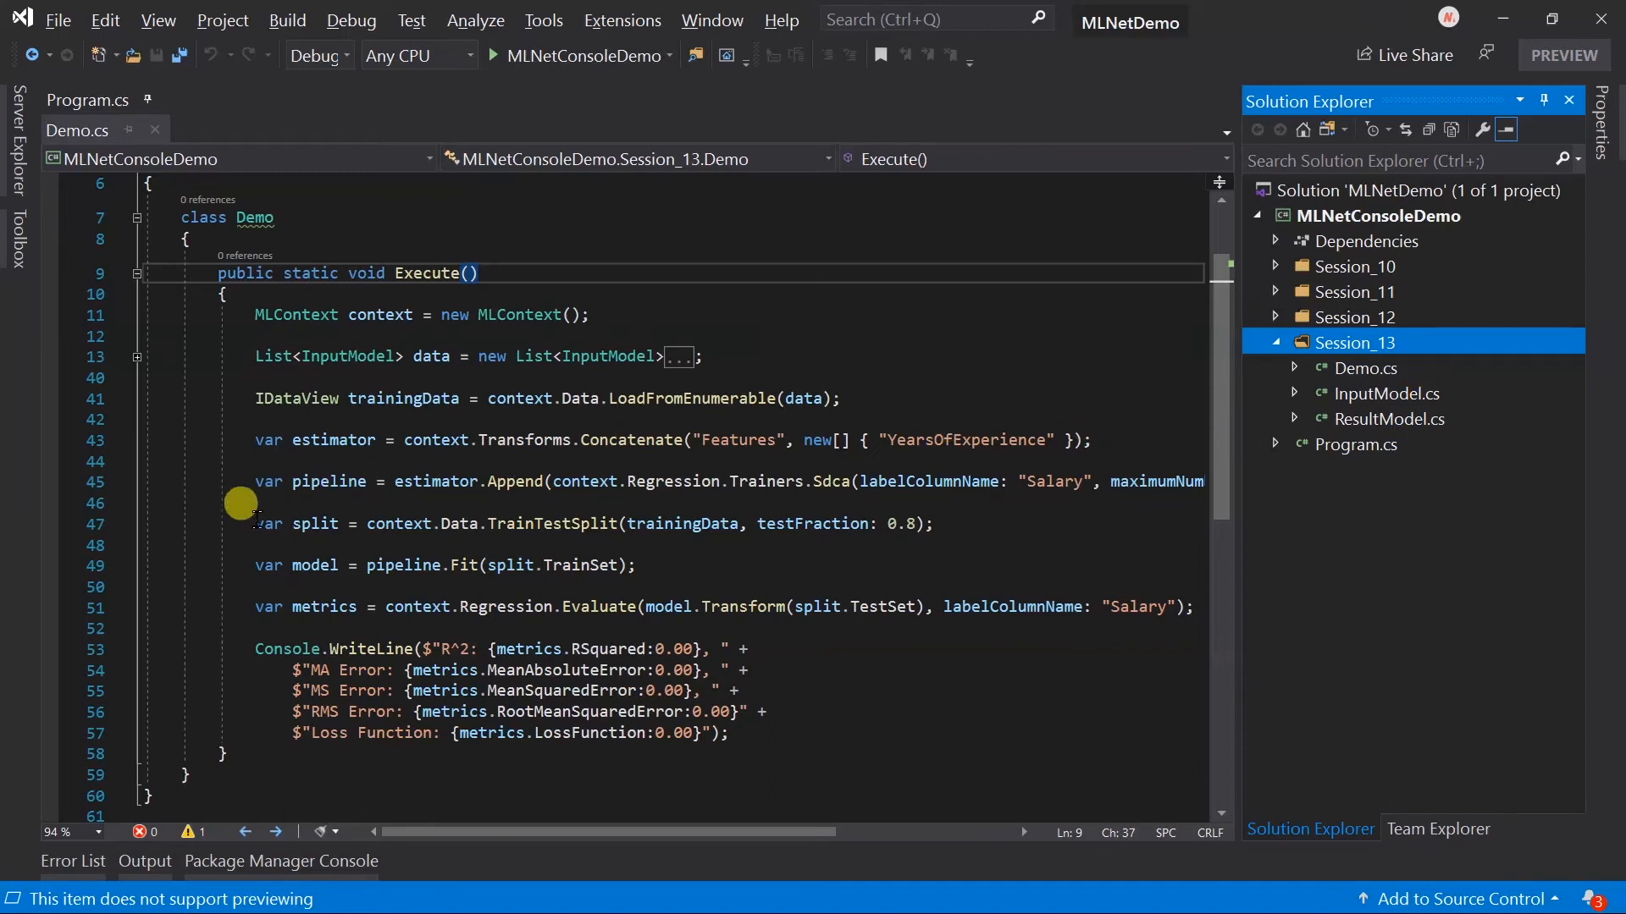
{"action": "left_click_drag", "start_coordinate": [256, 523], "coordinate": [577, 627]}
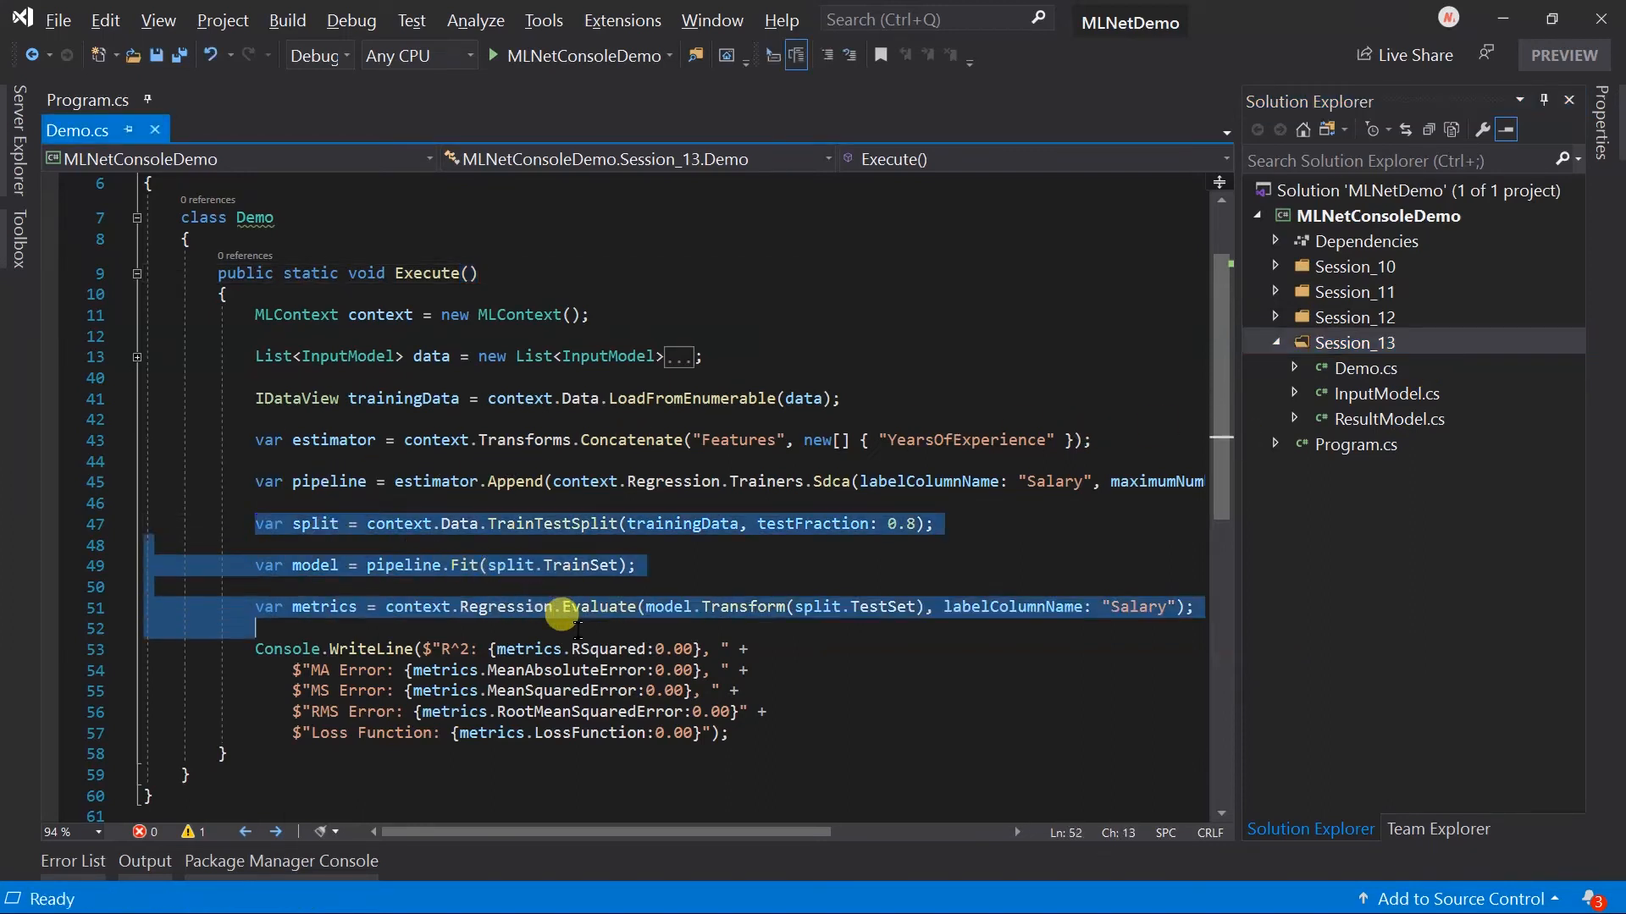
{"action": "key", "text": "Delete"}
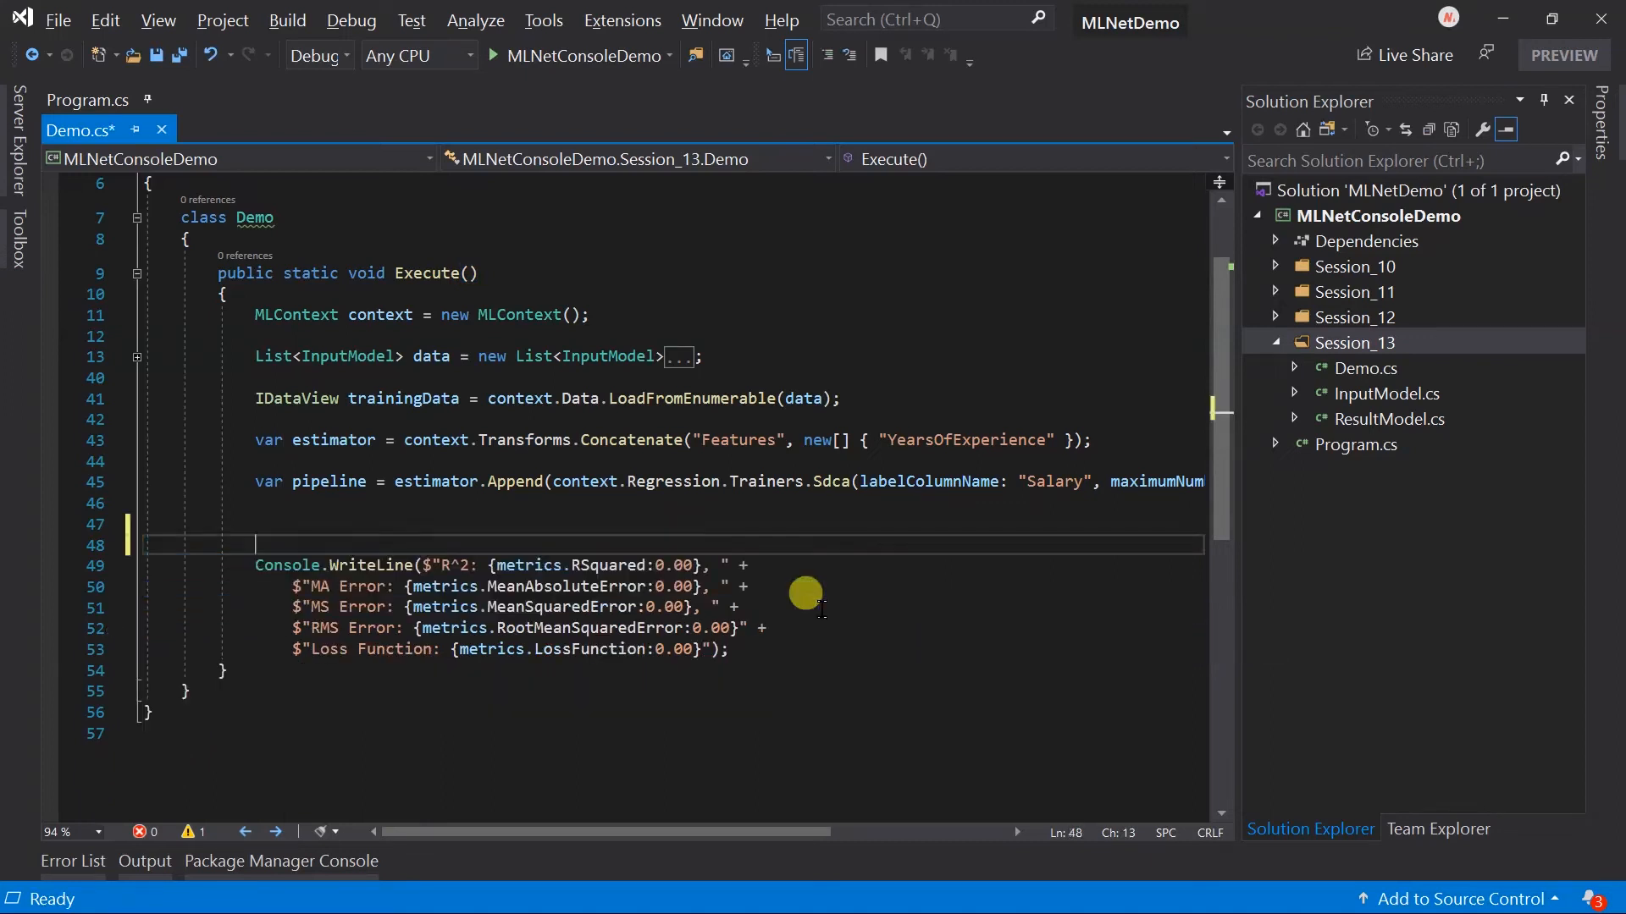
Add crossValidationResult = context.Regression.CrossValidate(trainingData, pipeline, numberOfFolds: 5, labelColumnName: "Salary").
{"action": "type", "text": "var crossValidation"}
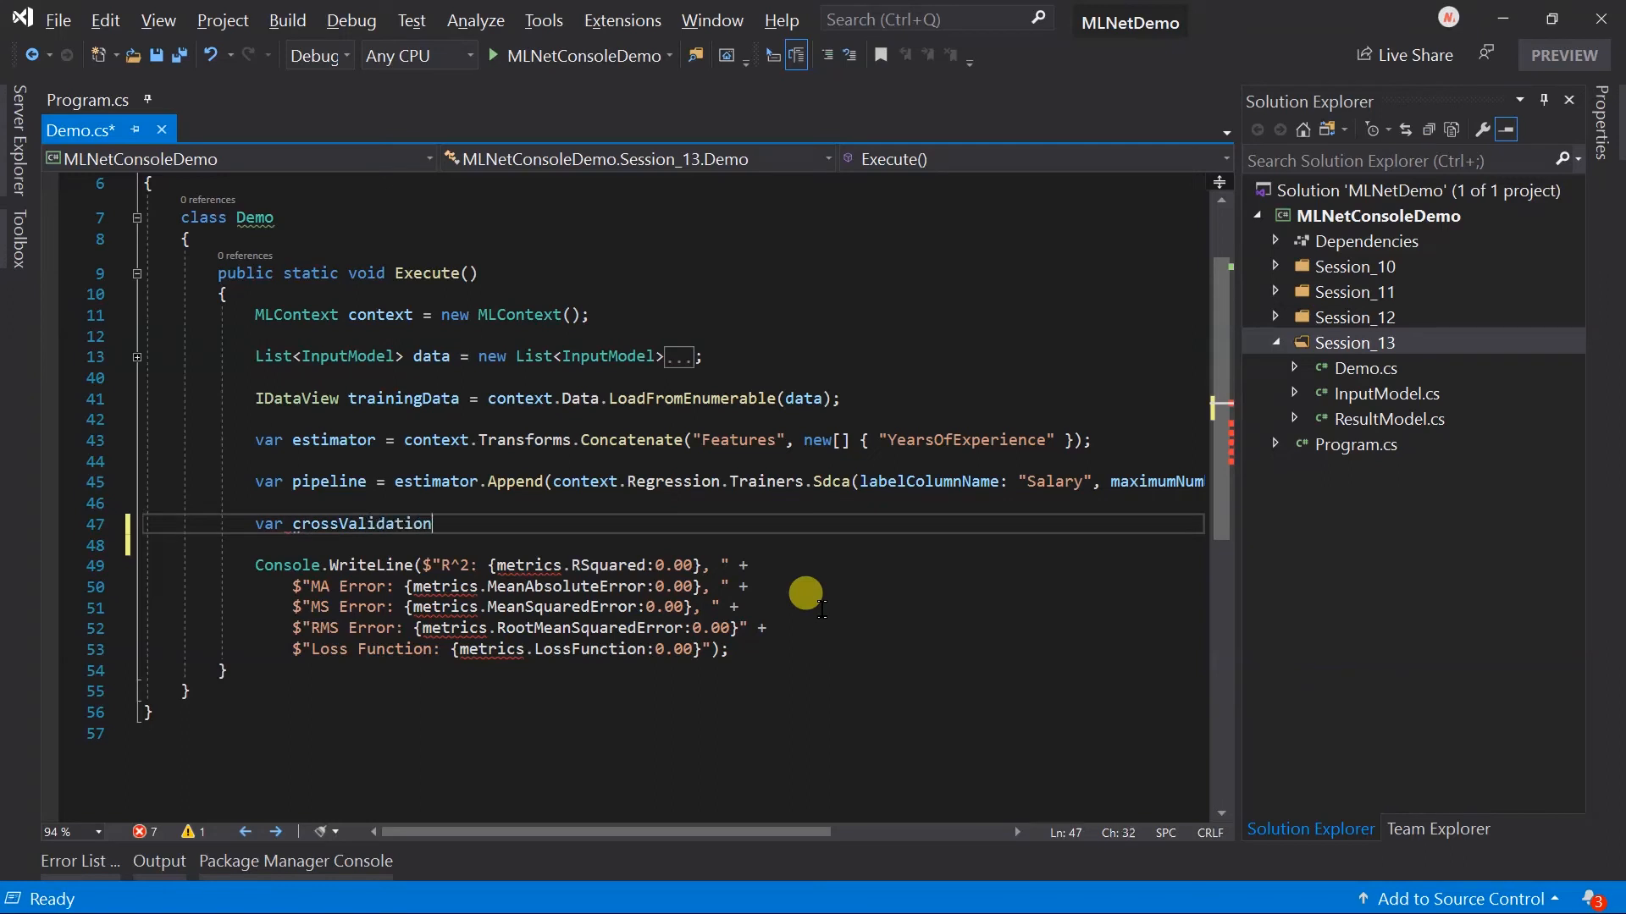
{"action": "type", "text": "Result = context.Regression.CrossValidate"}
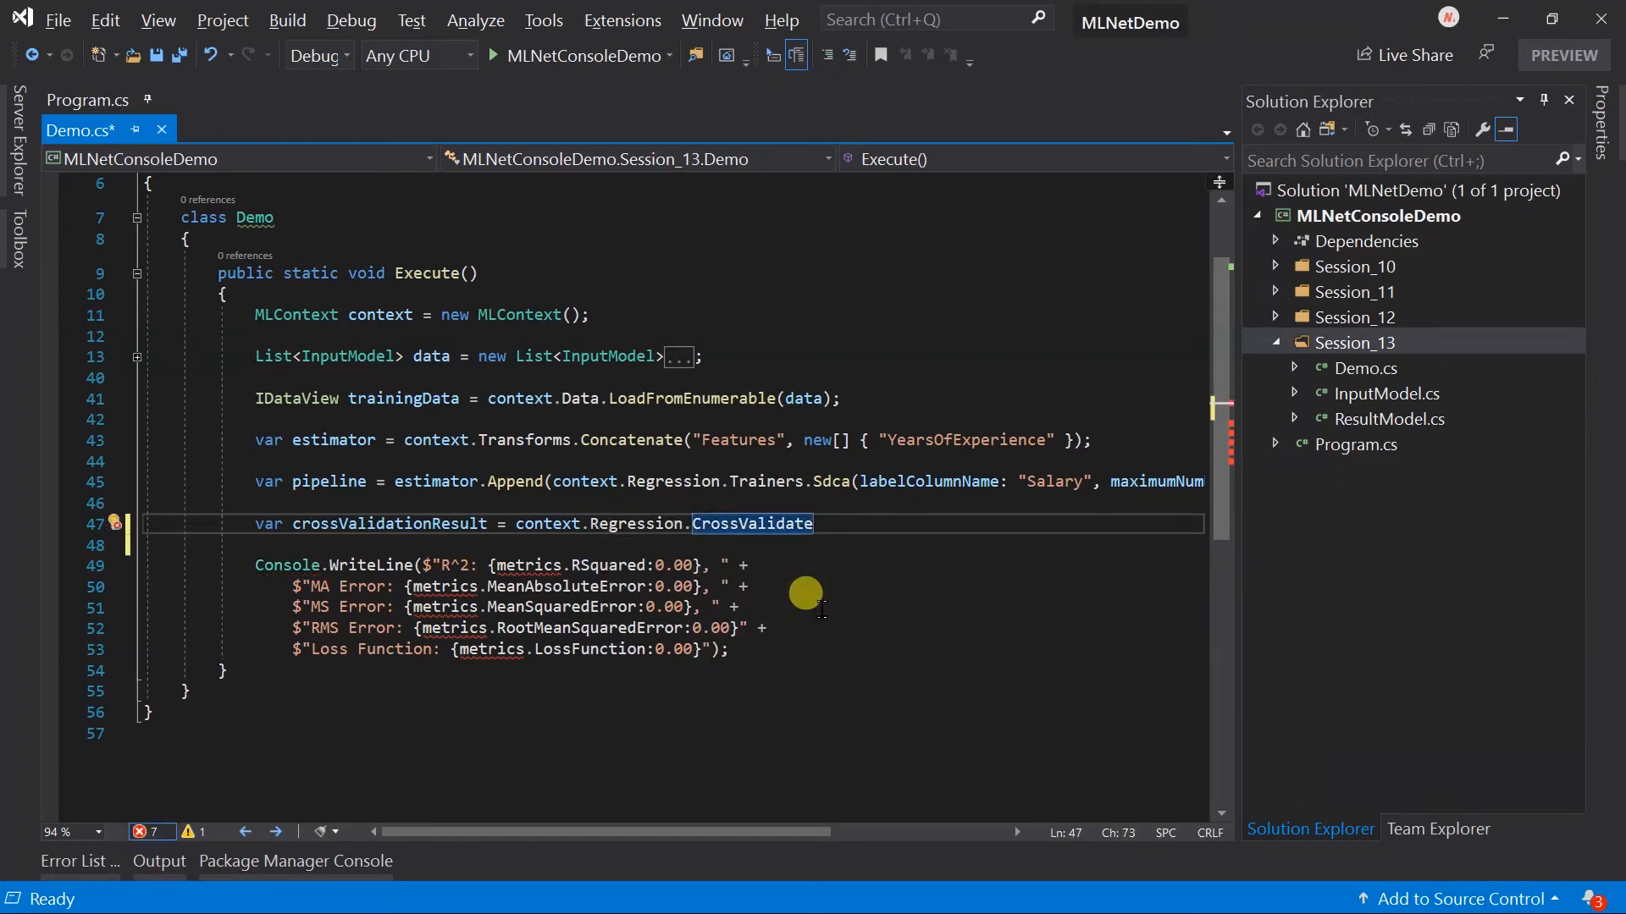
{"action": "type", "text": "(trainingData"}
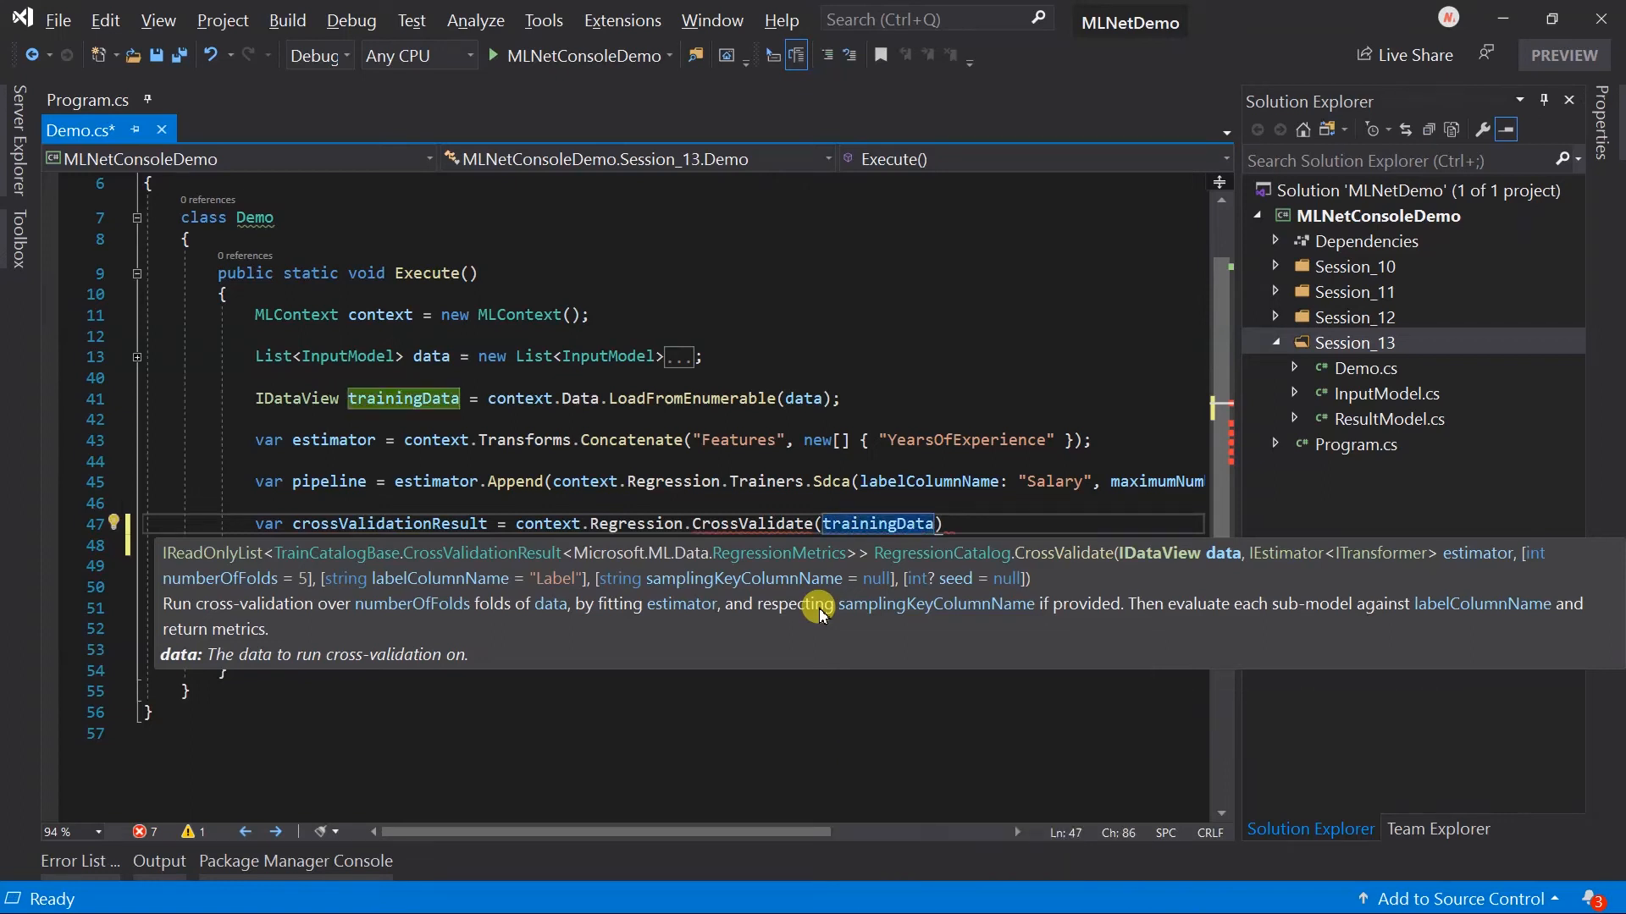
{"action": "type", "text": ", pipeline,"}
{"action": "left_click", "coordinate": [672, 546]}
{"action": "type", "text": "numberOfFolds: 5,)"}
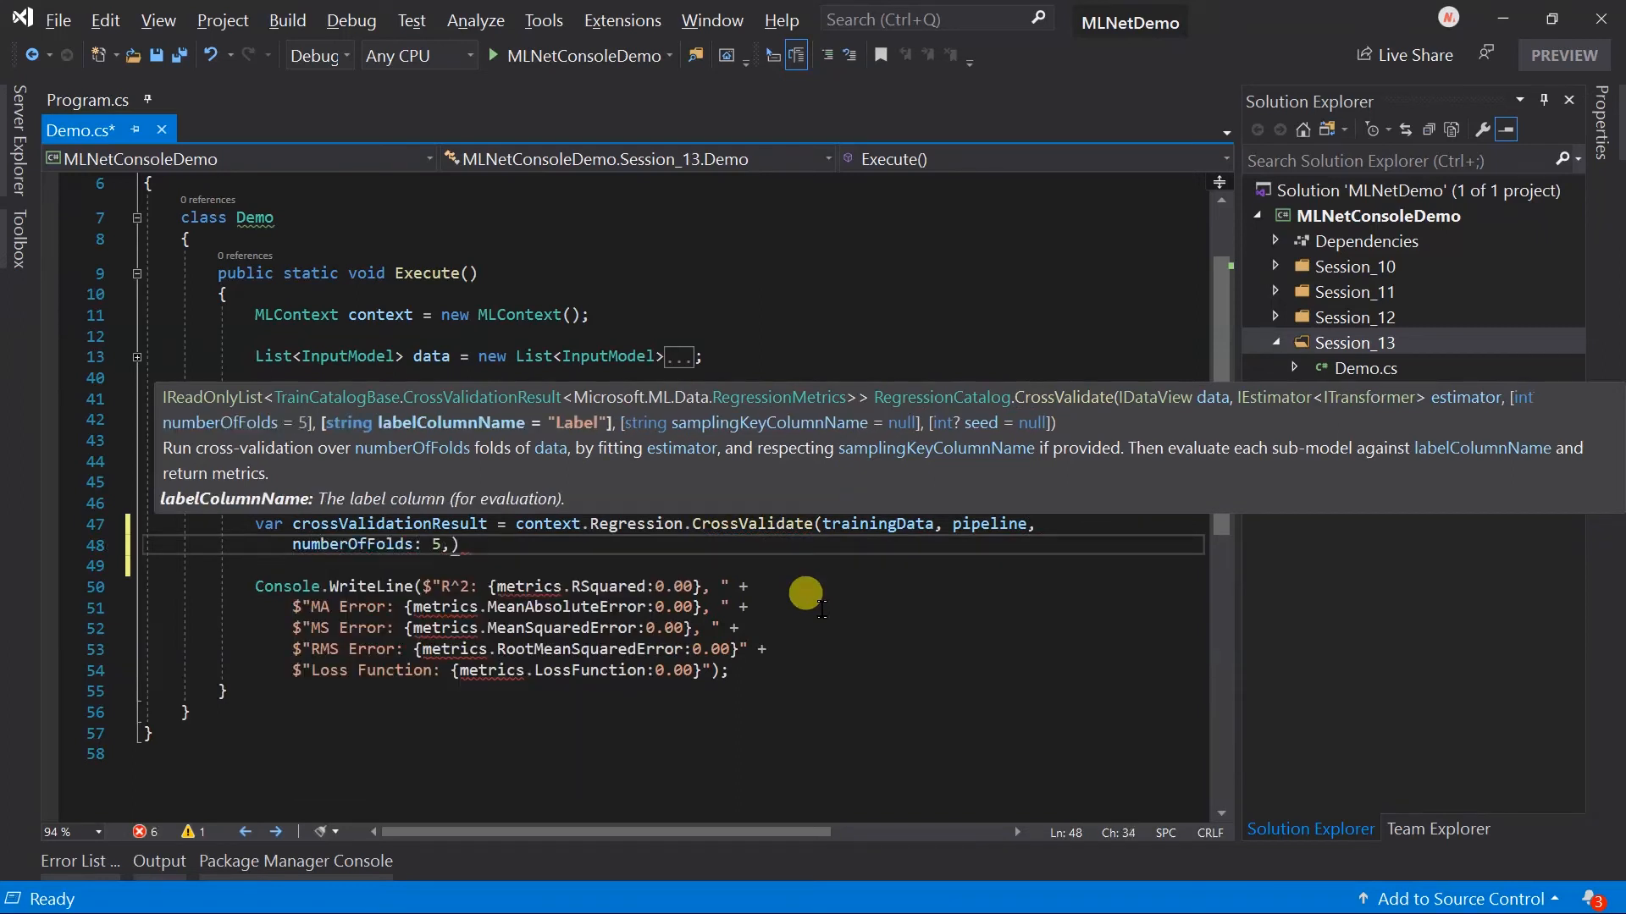
{"action": "type", "text": "labelColumnName: \"Salary"}
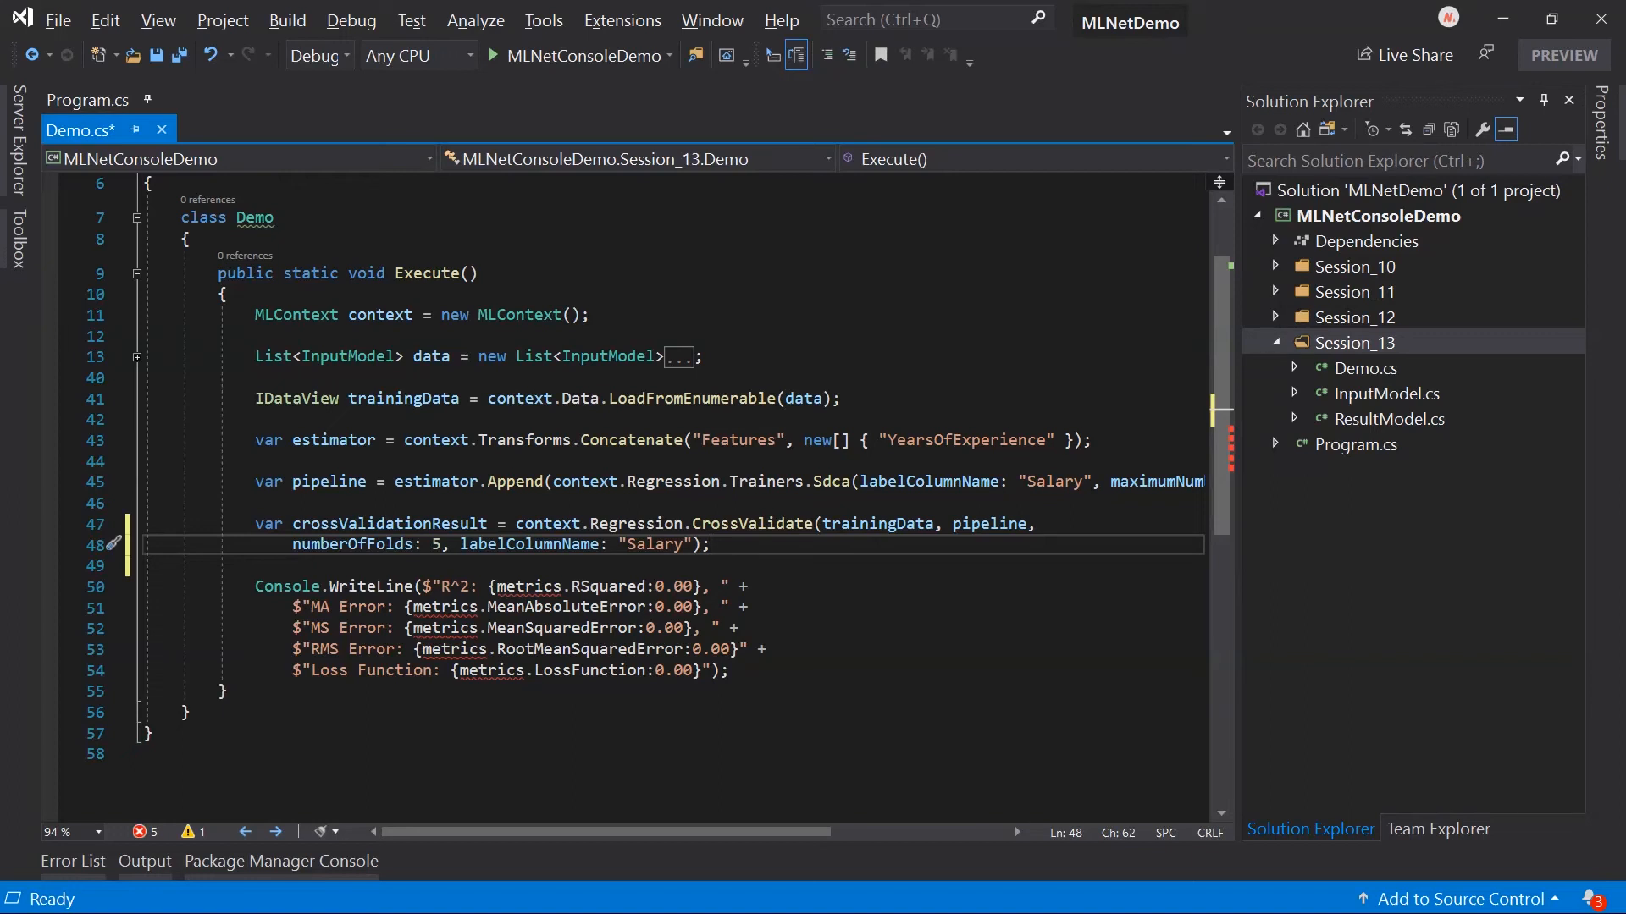
Add allMetrics and allModels Select statements pulling Metrics and Model from each fold.
{"action": "type", "text": "var allMetrics = crossValidationResult.Select"}
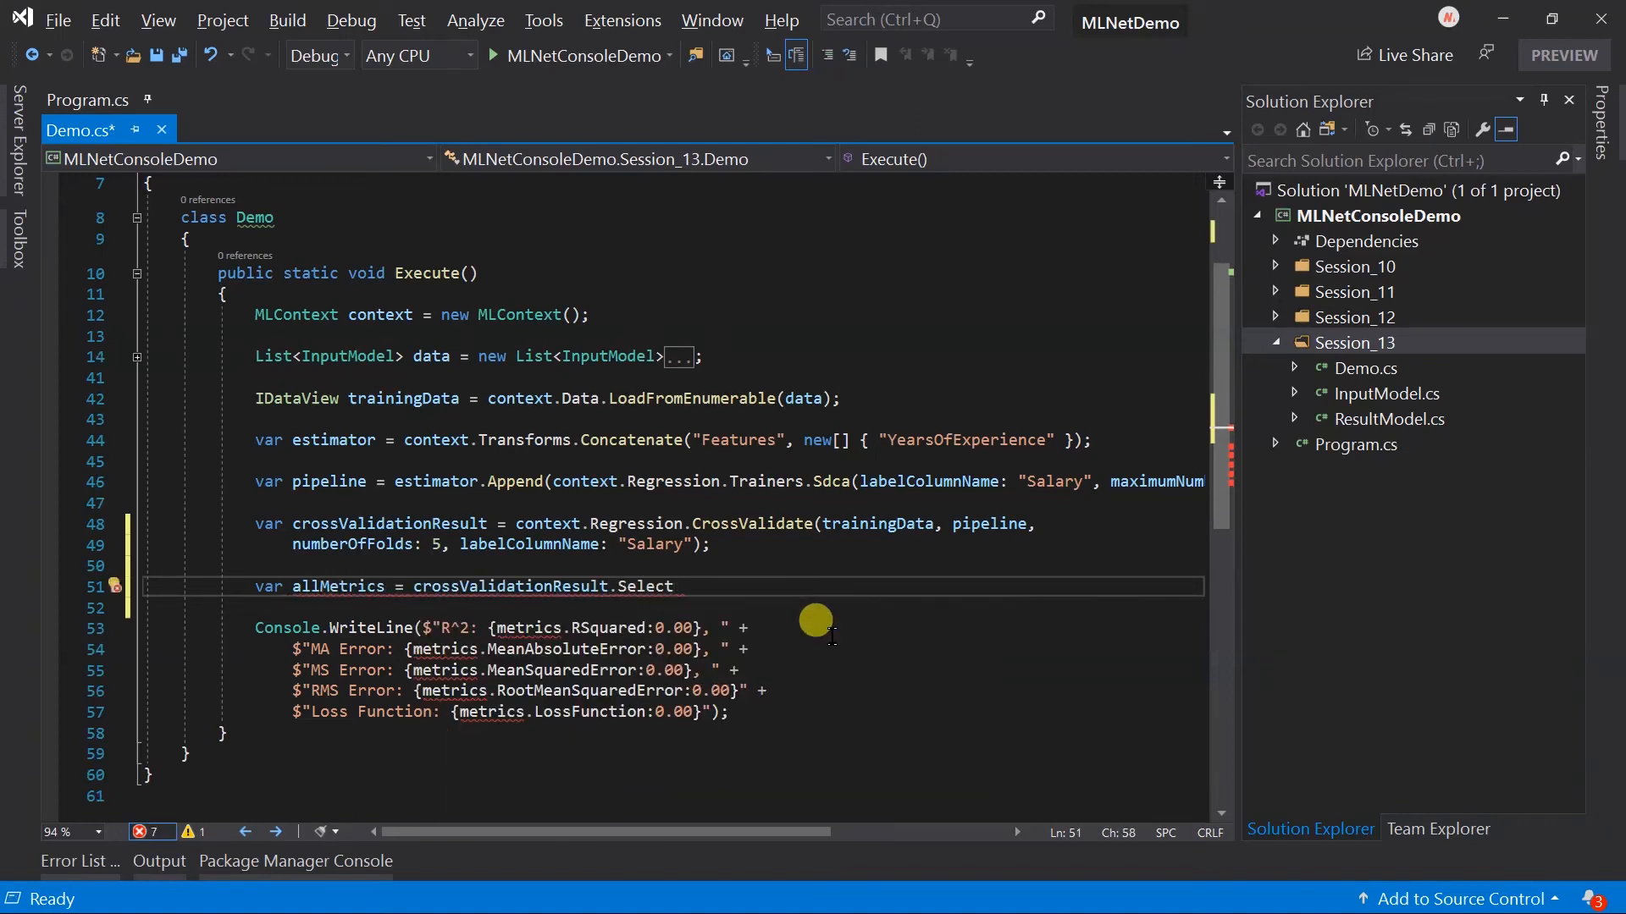
{"action": "type", "text": "(x => x."}
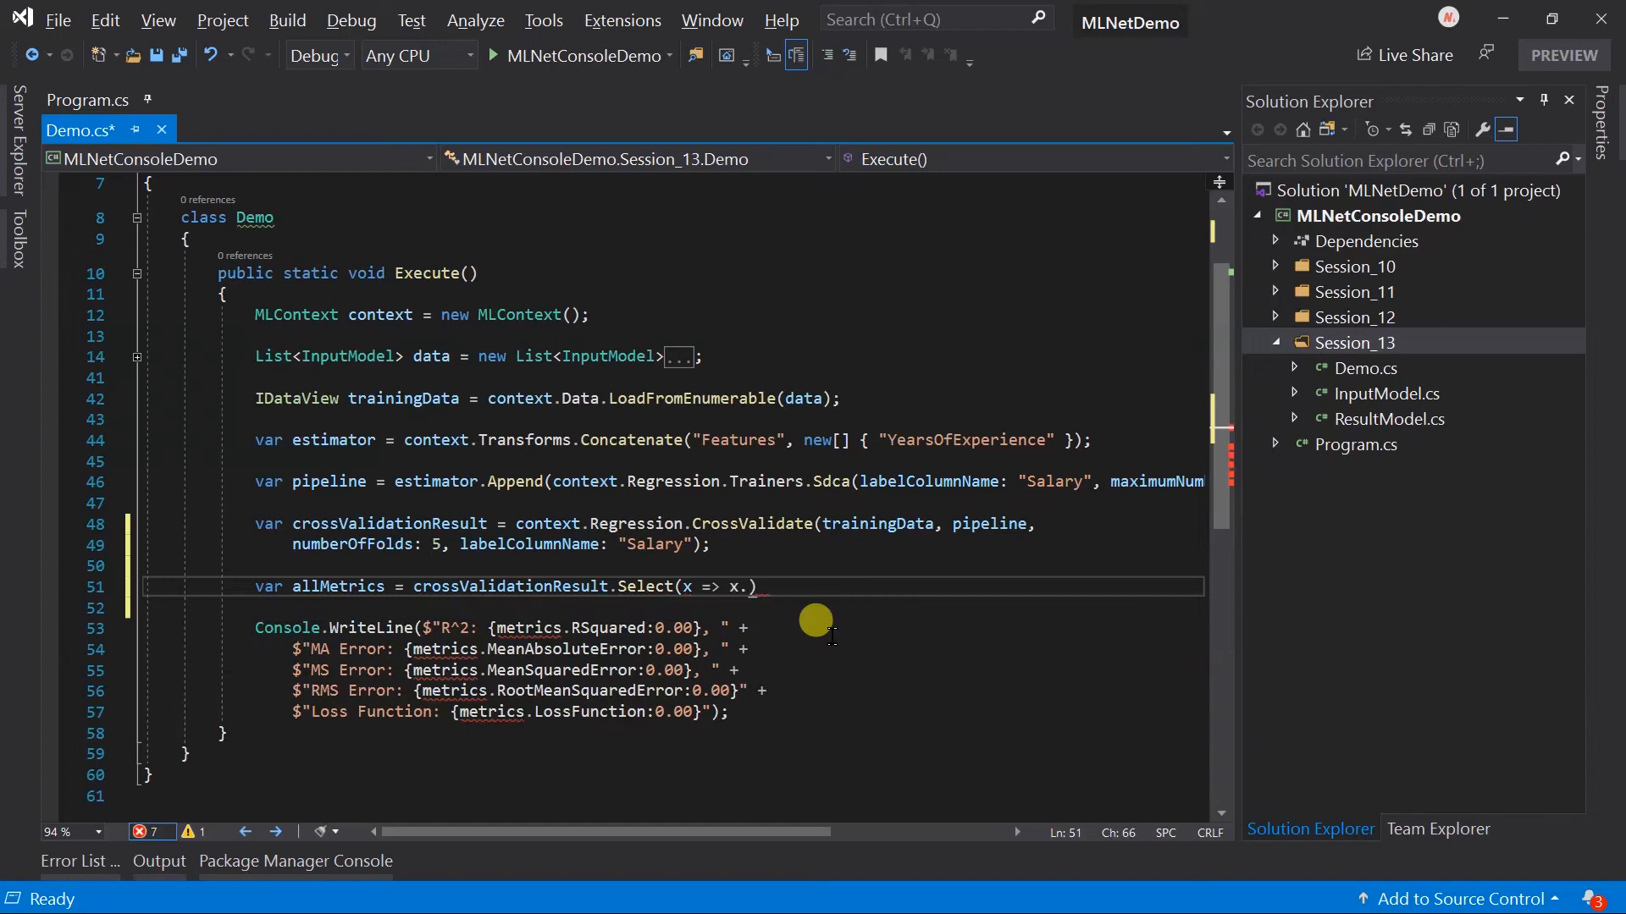
{"action": "type", "text": "Metrics"}
{"action": "left_click", "coordinate": [672, 607]}
{"action": "type", "text": "var a"}
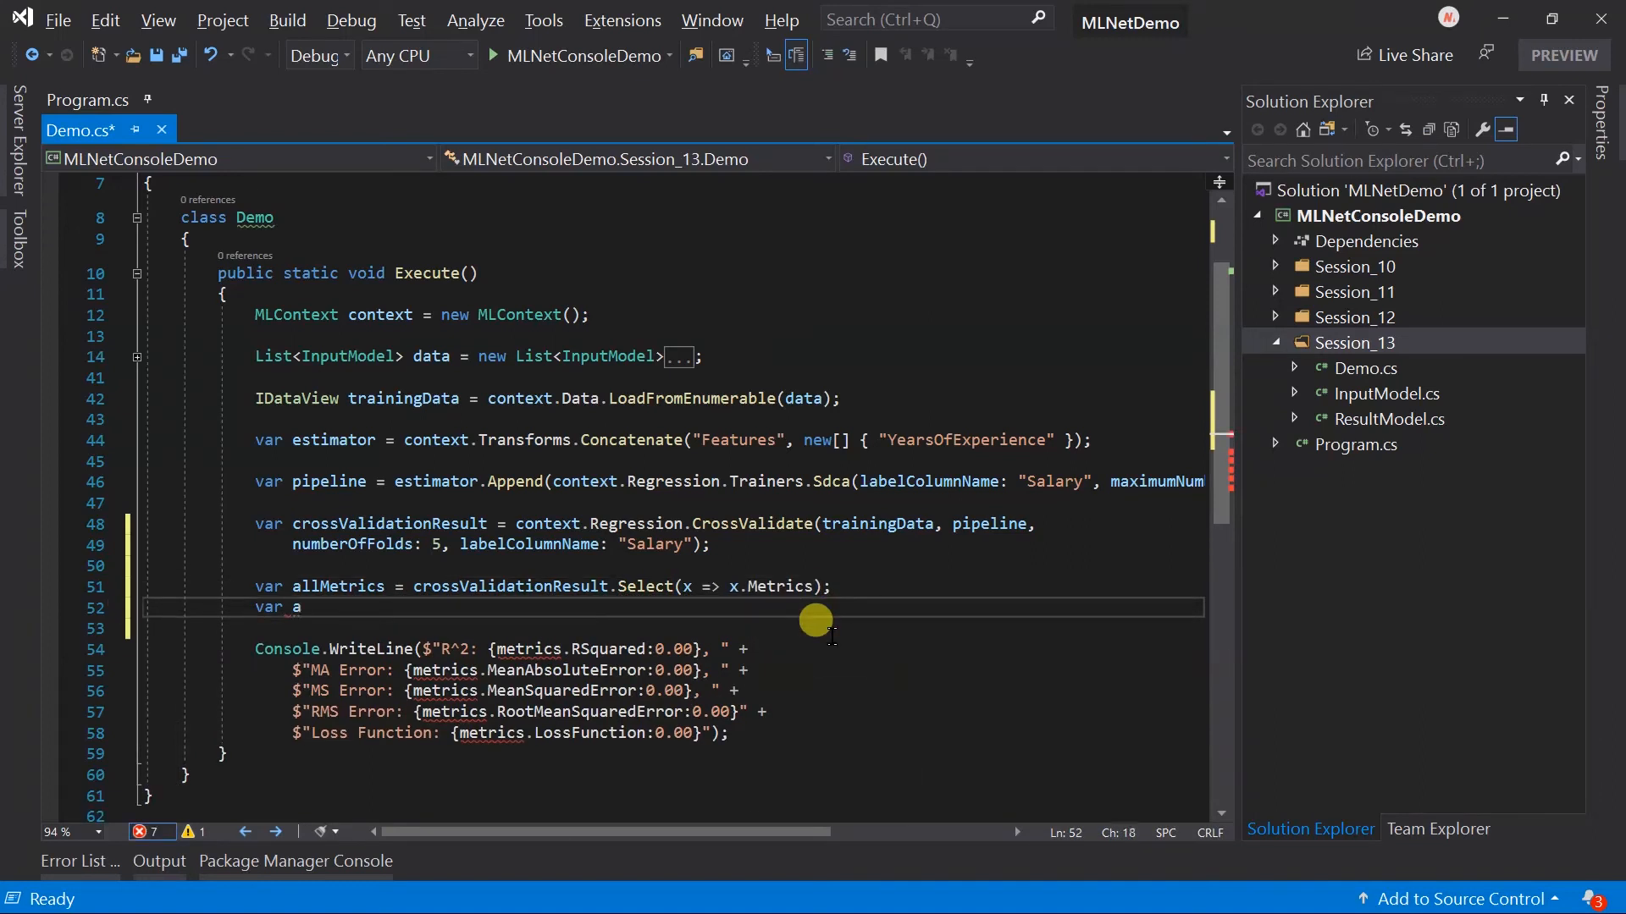
{"action": "type", "text": "llModels = cross"}
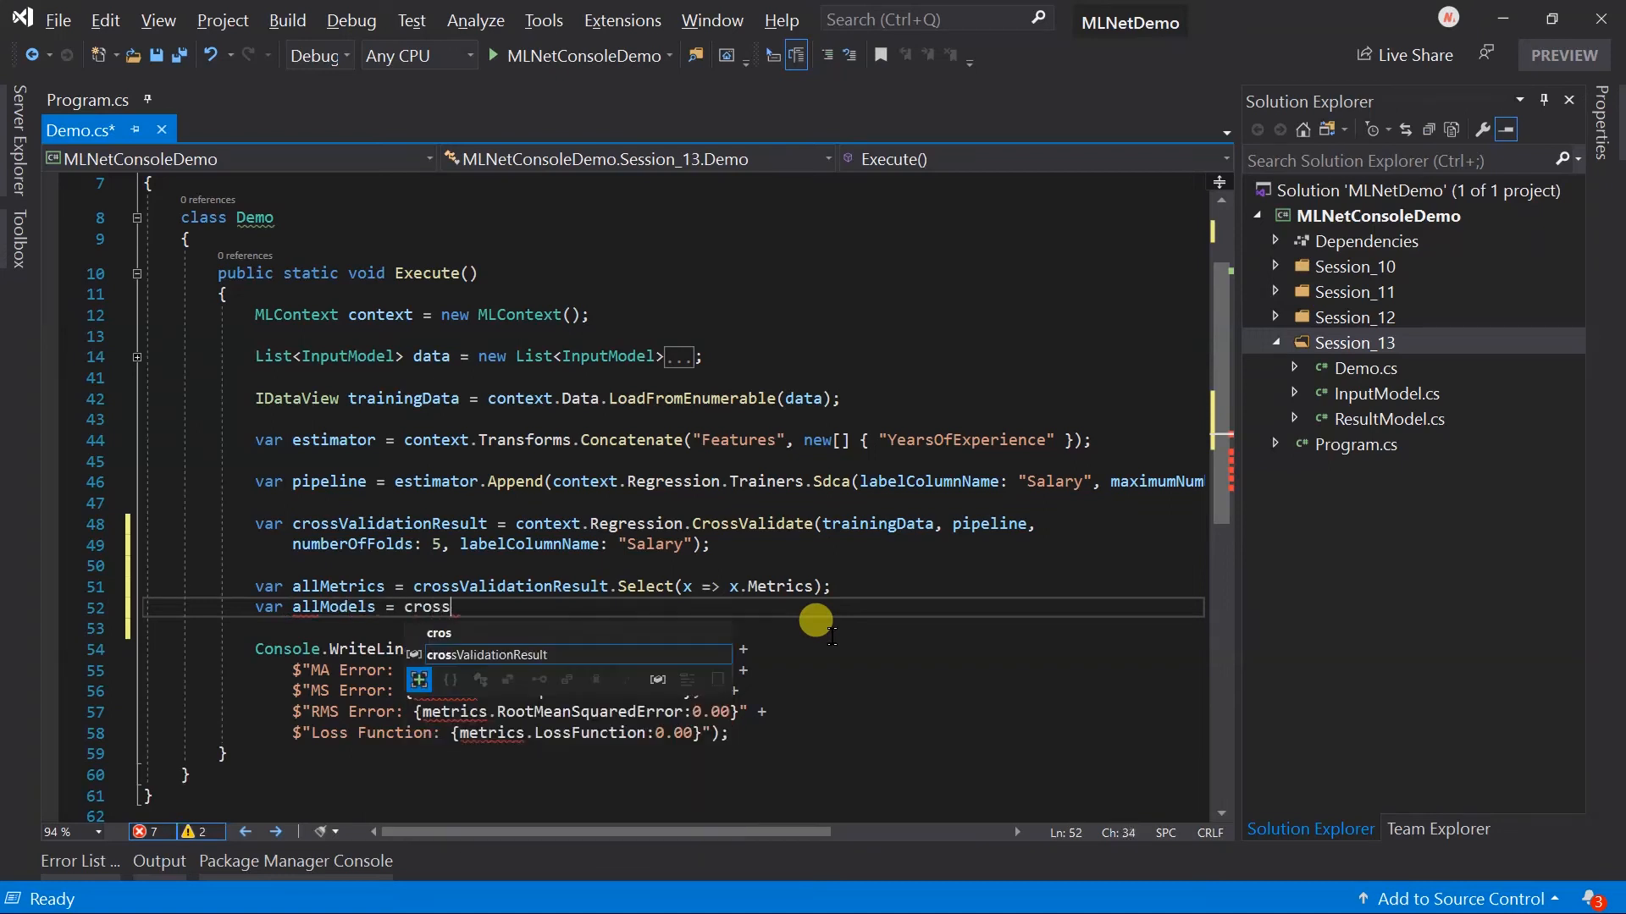
{"action": "type", "text": "ValidationResult.Select(x =>"}
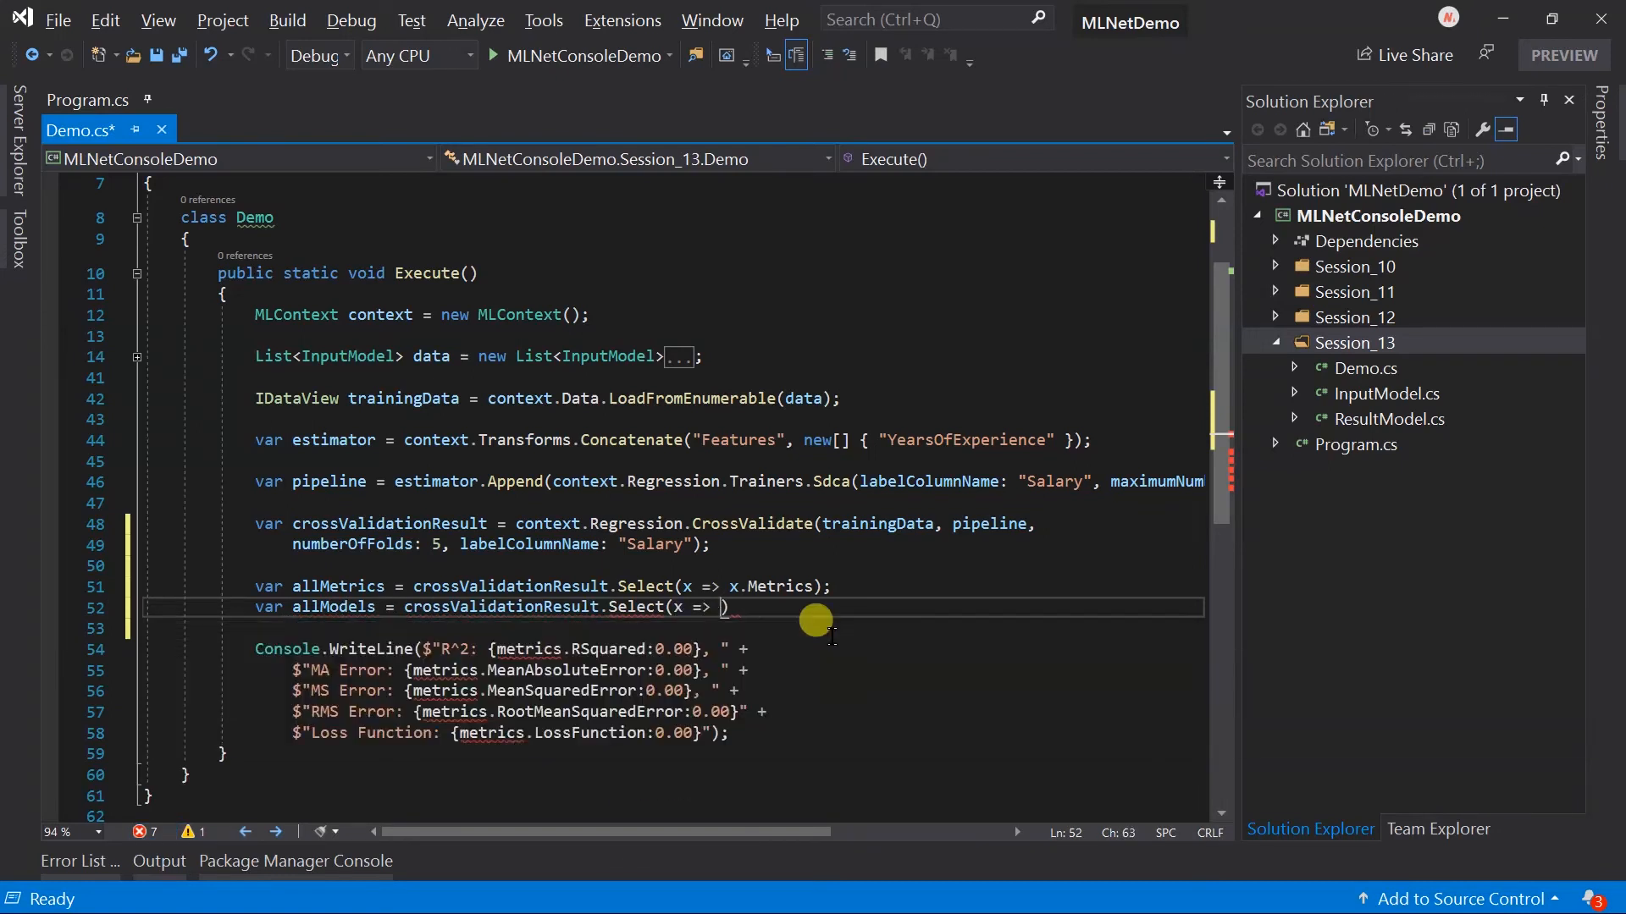
{"action": "type", "text": "x.Model);"}
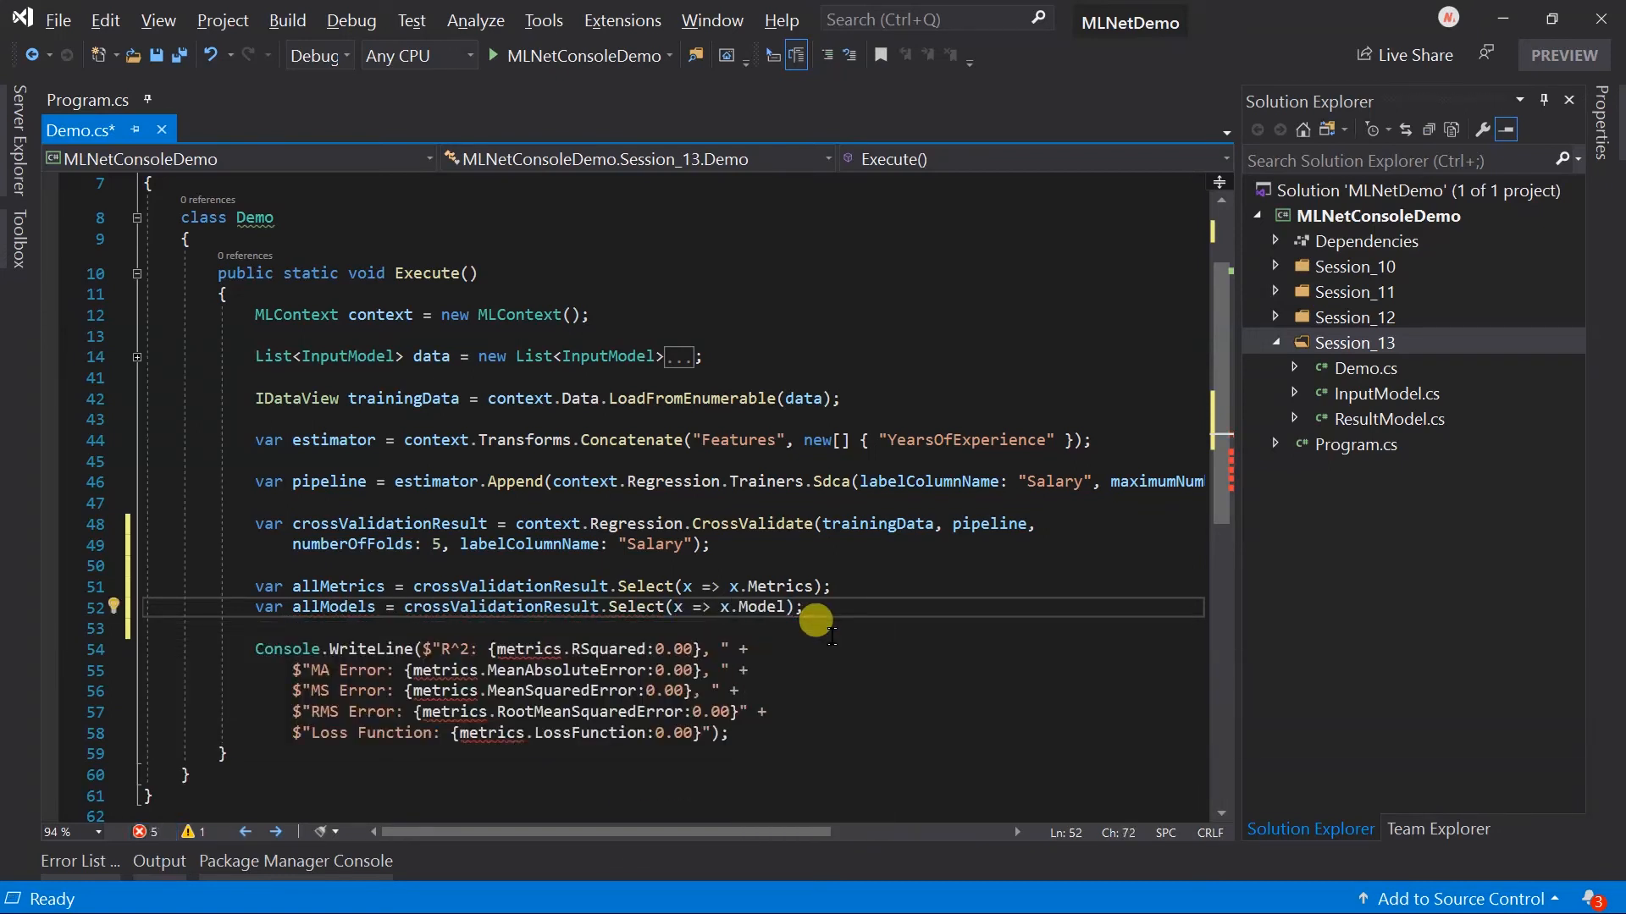
Wrap the metrics Console.WriteLine in a foreach loop over allMetrics.
{"action": "type", "text": "foreach(var metrics in allm"}
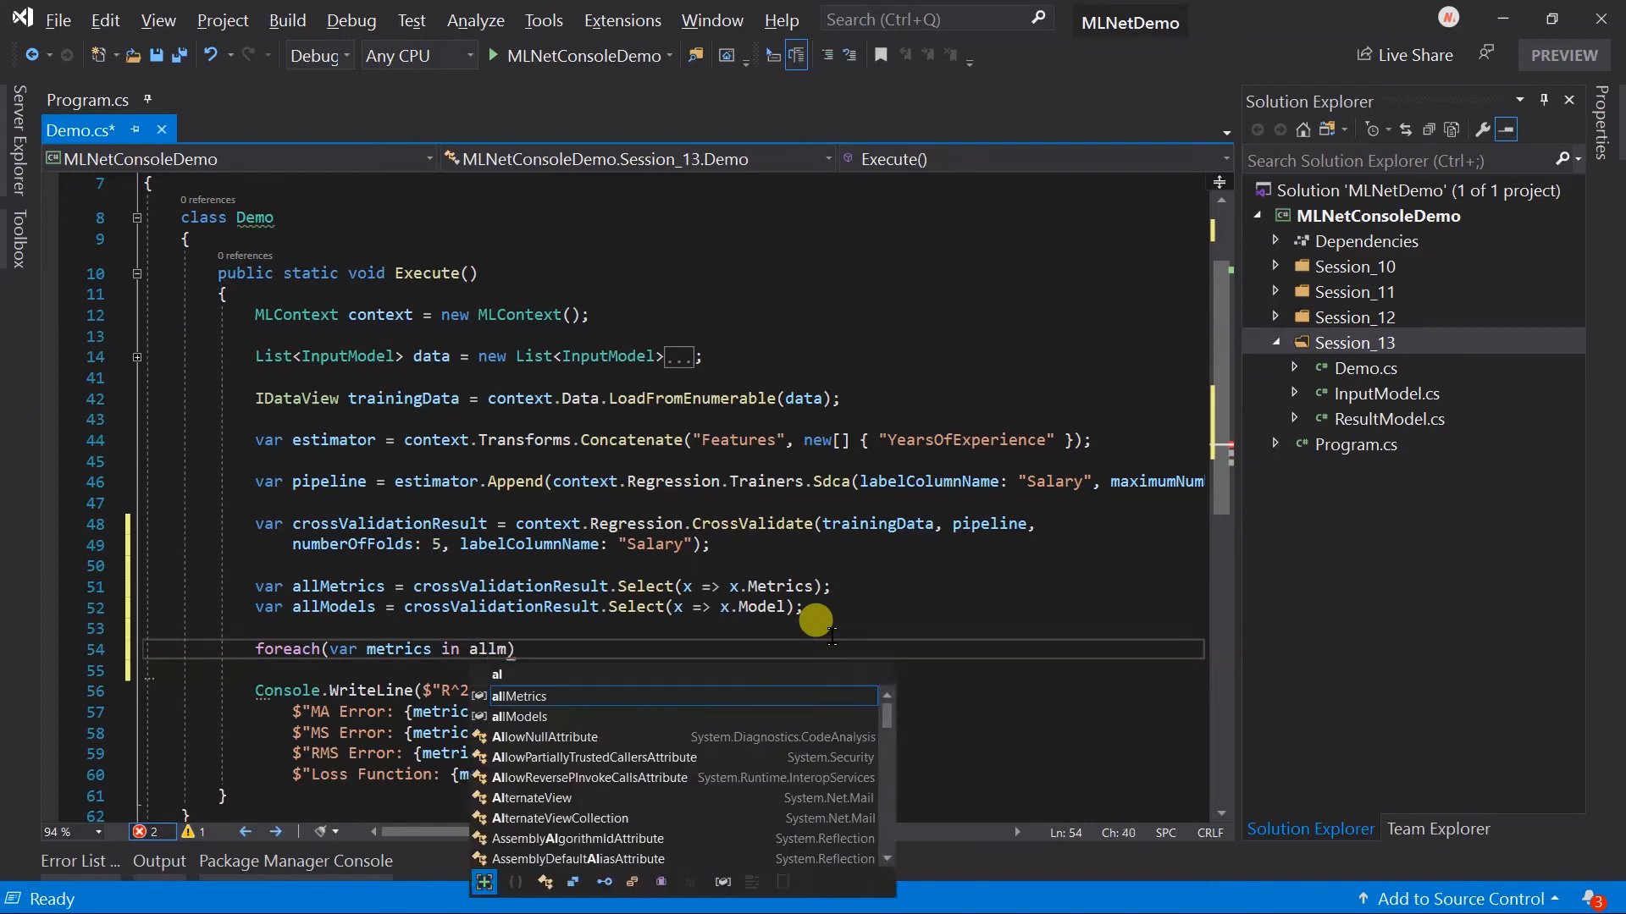
{"action": "key", "text": "Tab"}
{"action": "type", "text": "}"}
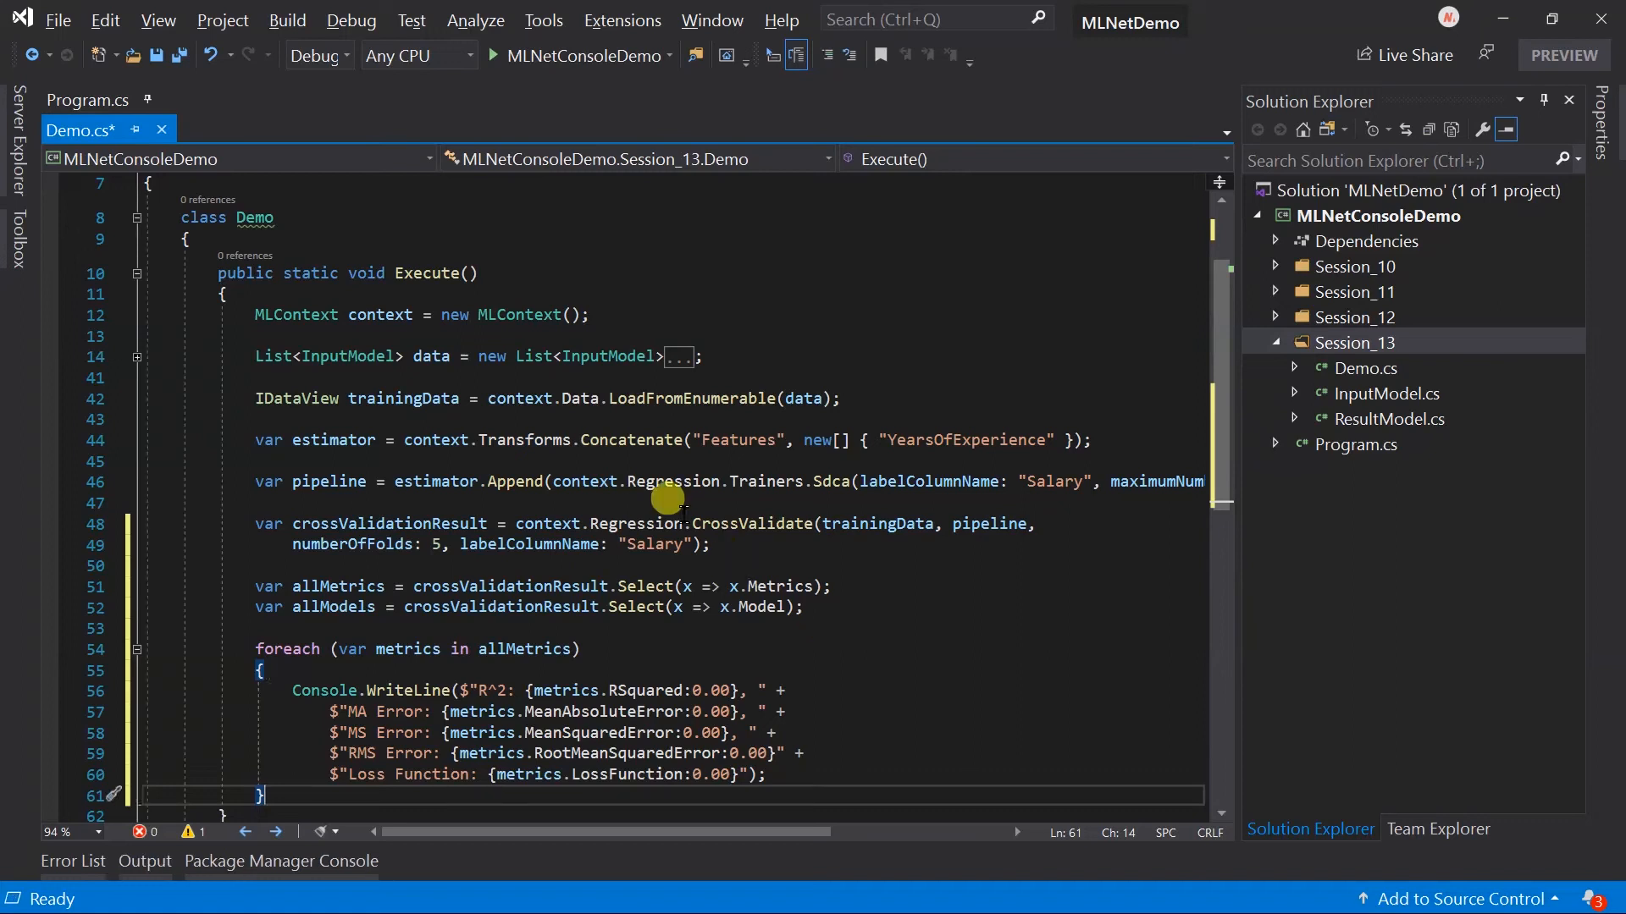
In Program.cs call Session_13.Demo.Execute() and run it to print the five folds' metrics.
{"action": "left_click", "coordinate": [86, 100]}
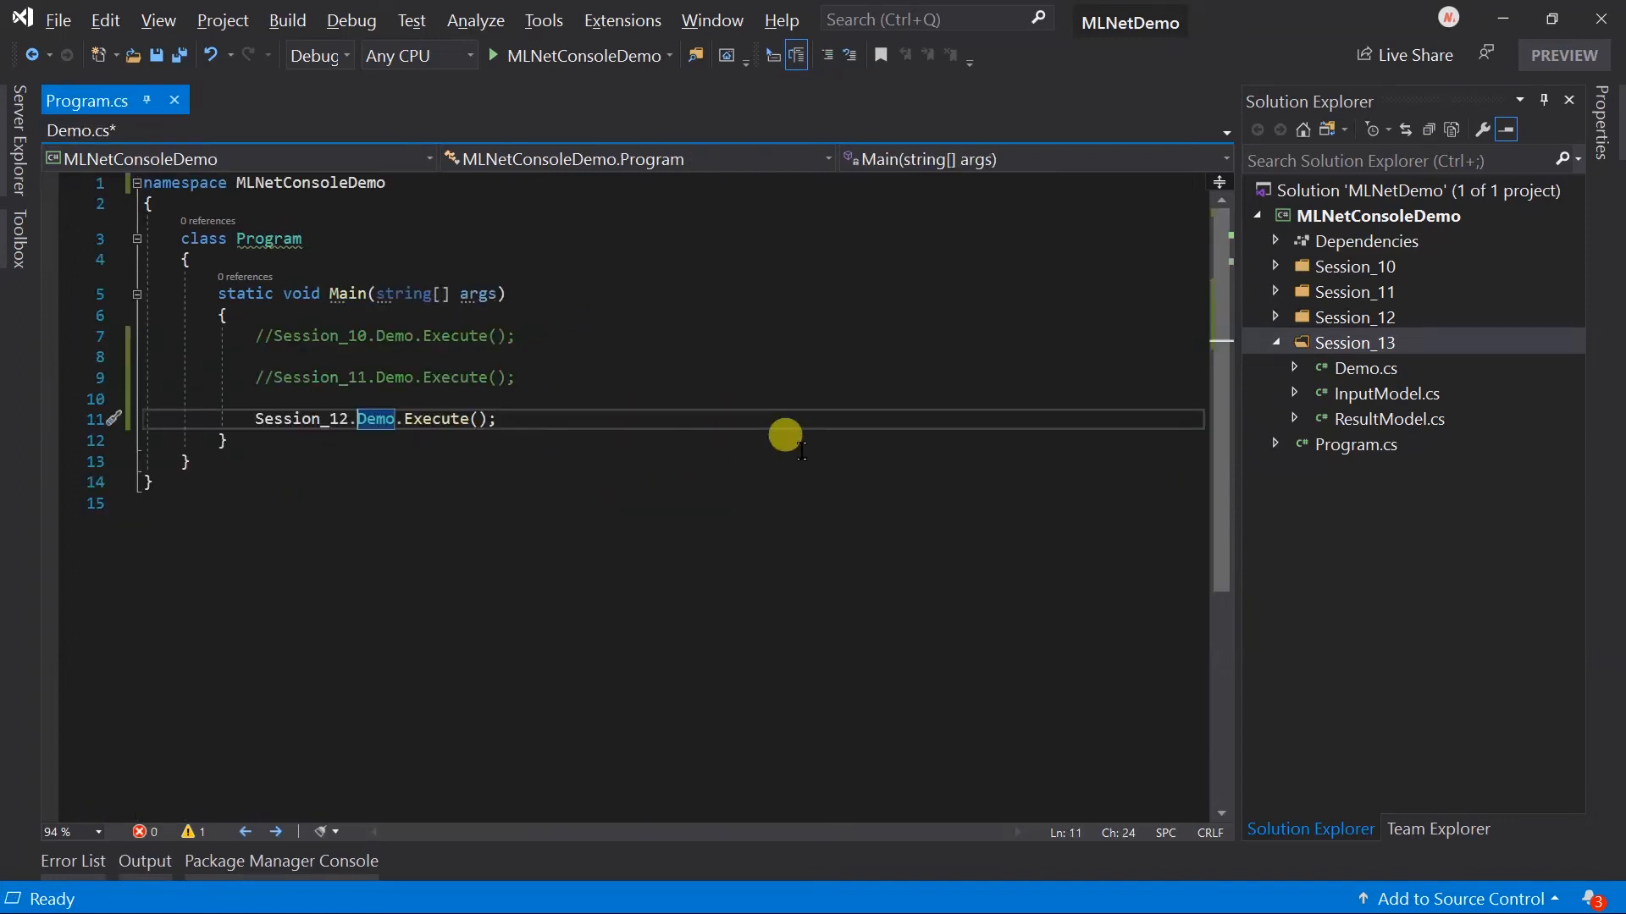
{"action": "type", "text": "se"}
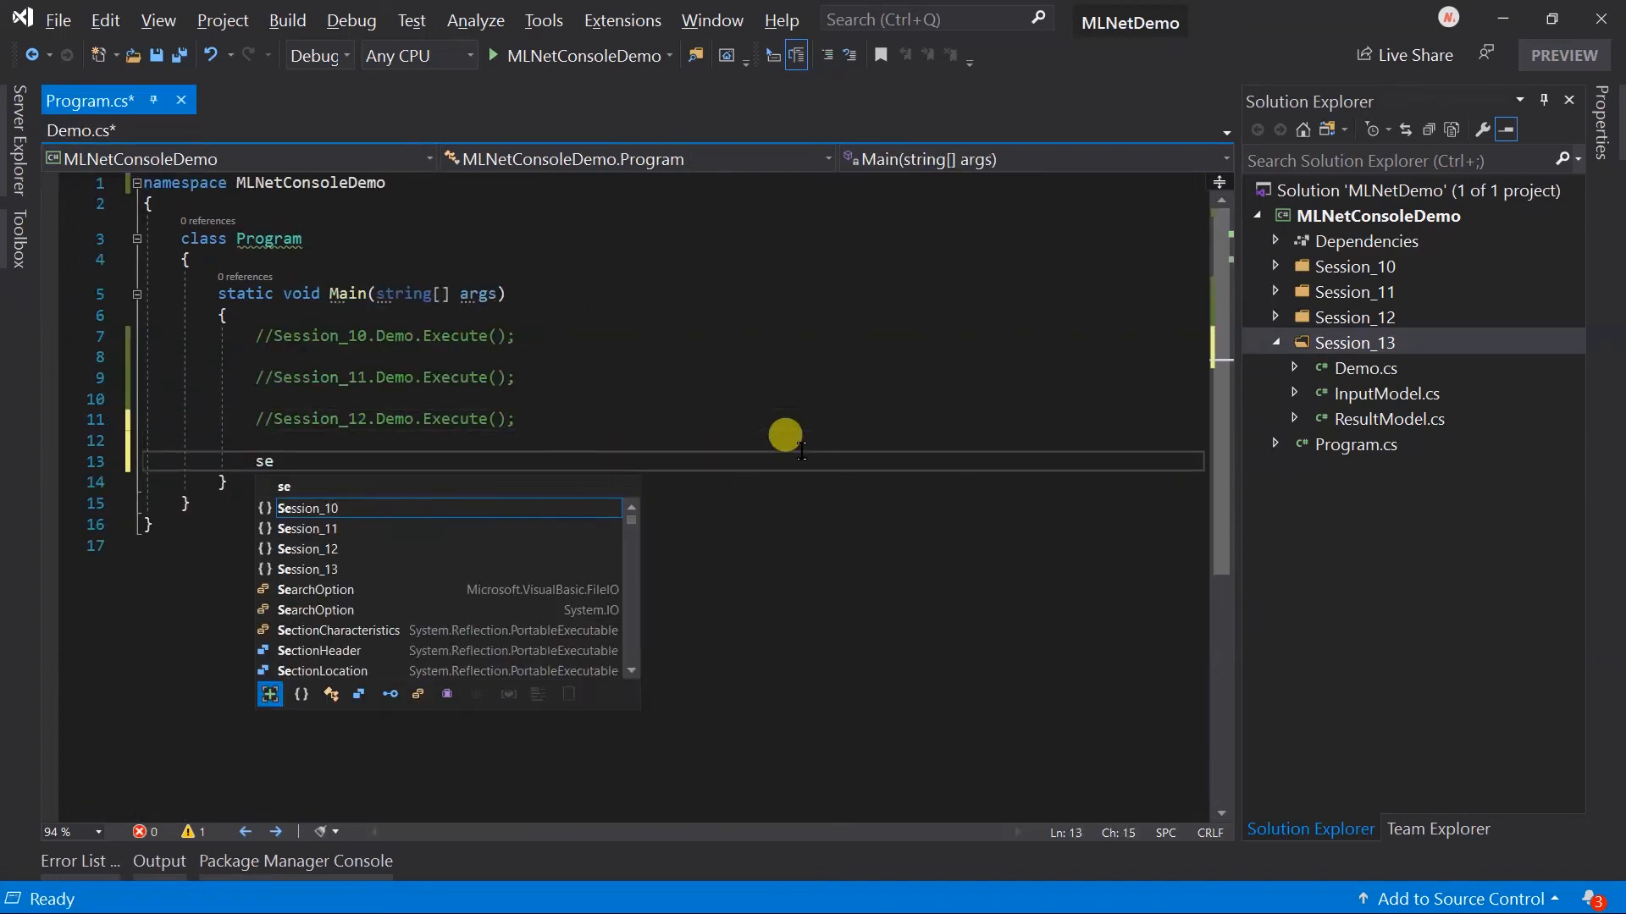
{"action": "type", "text": "ssion_13.Demo."}
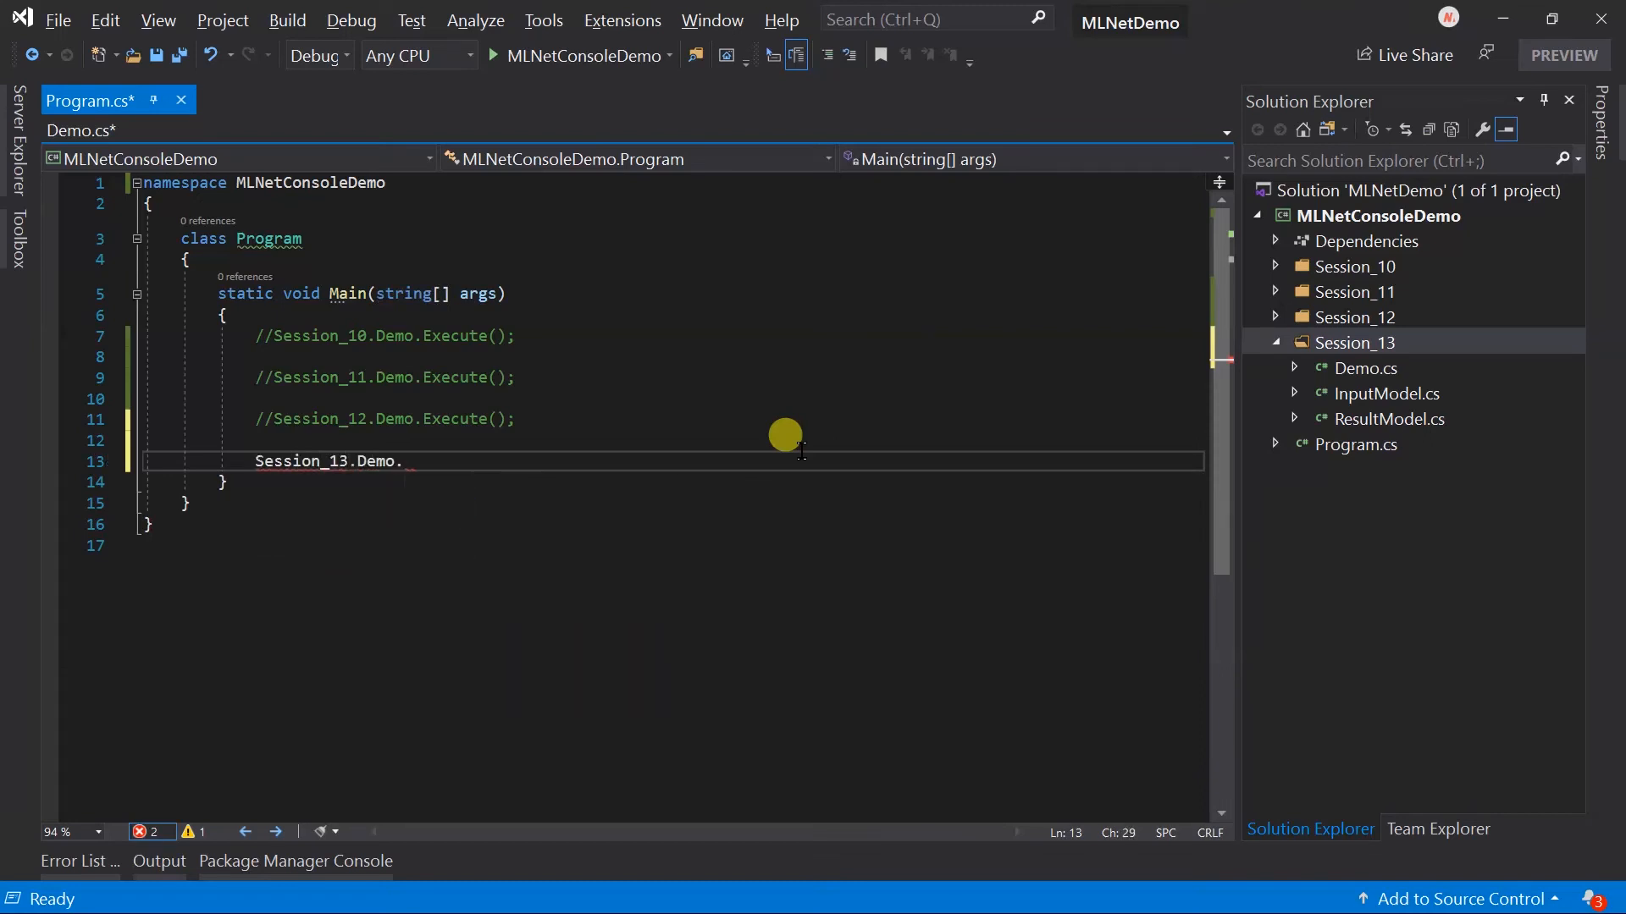
{"action": "type", "text": "Execute();"}
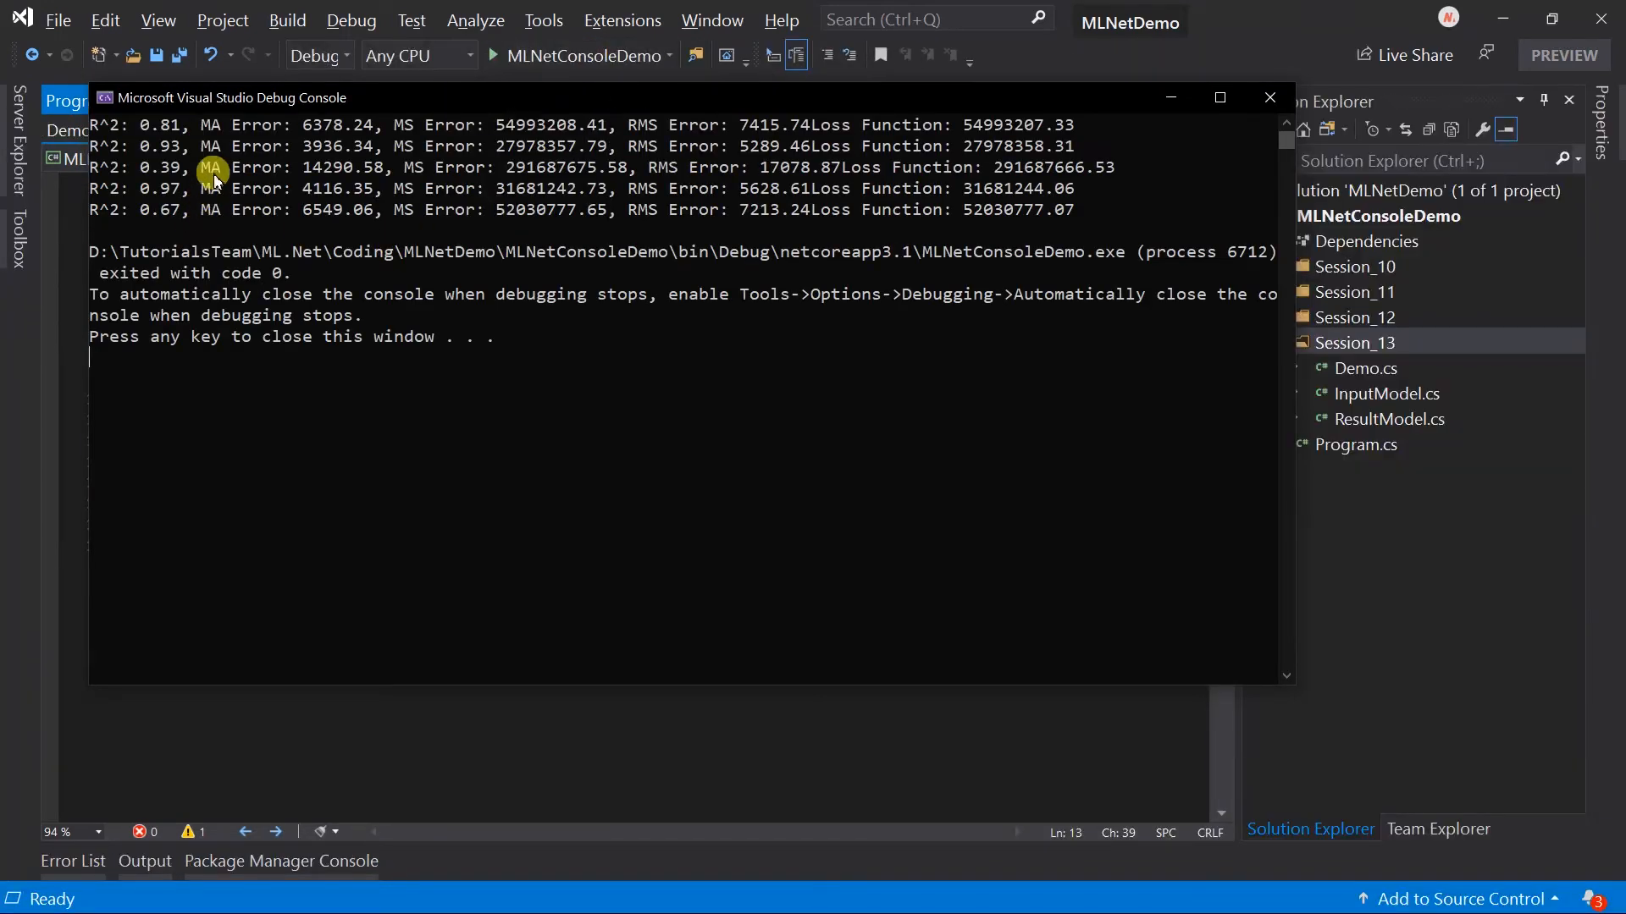
{"action": "mouse_move", "coordinate": [195, 248]}
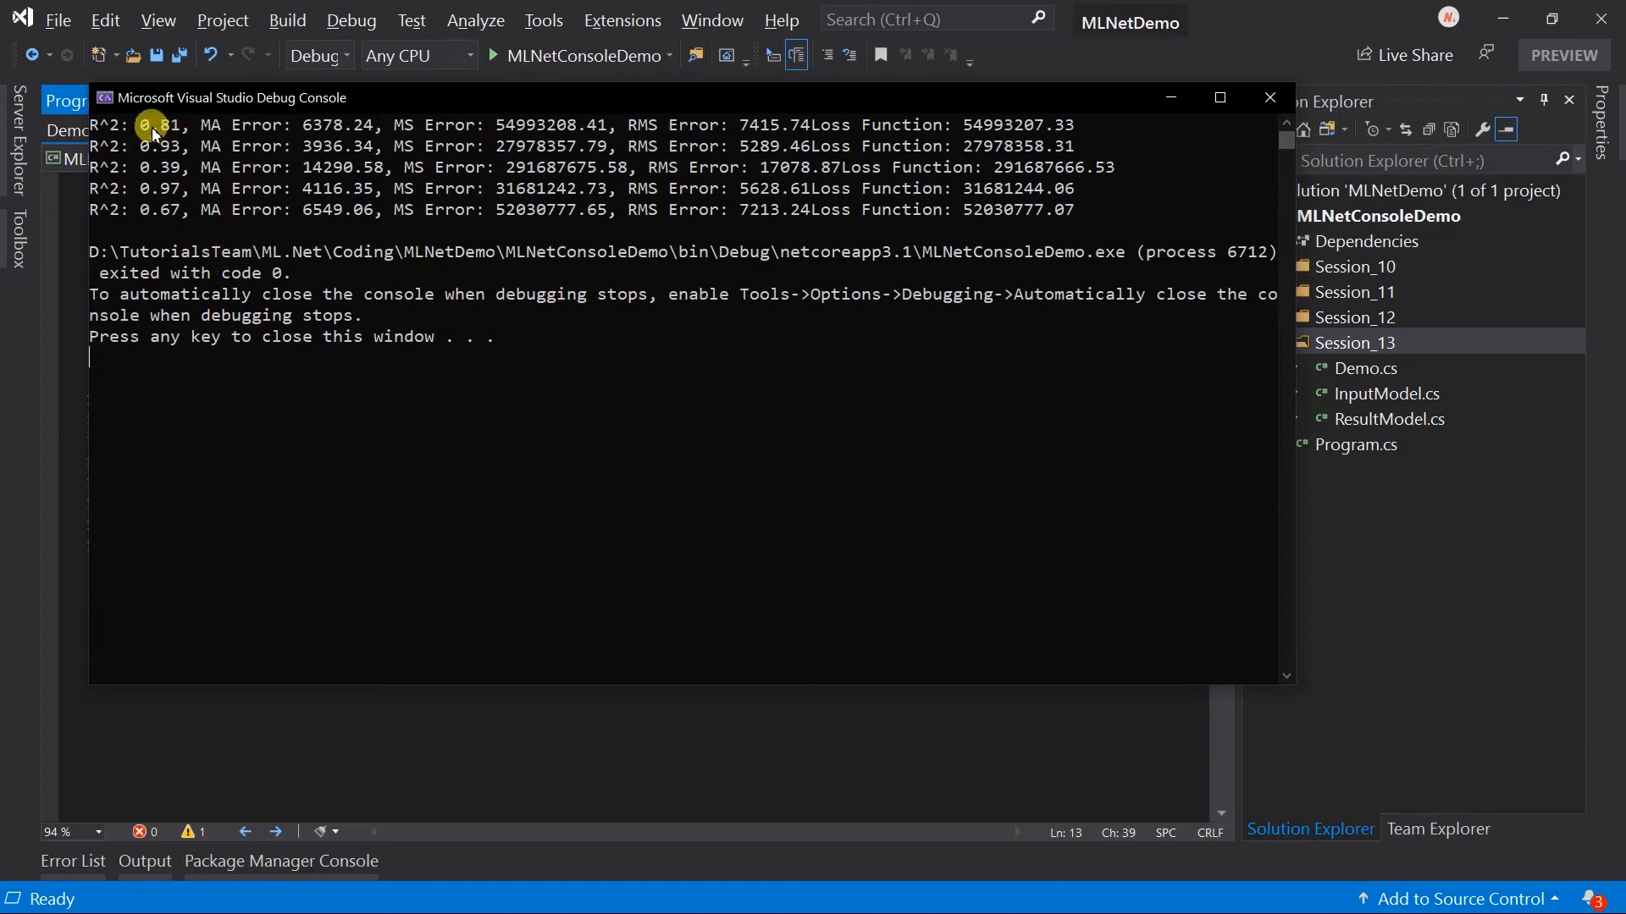
{"action": "mouse_move", "coordinate": [175, 225]}
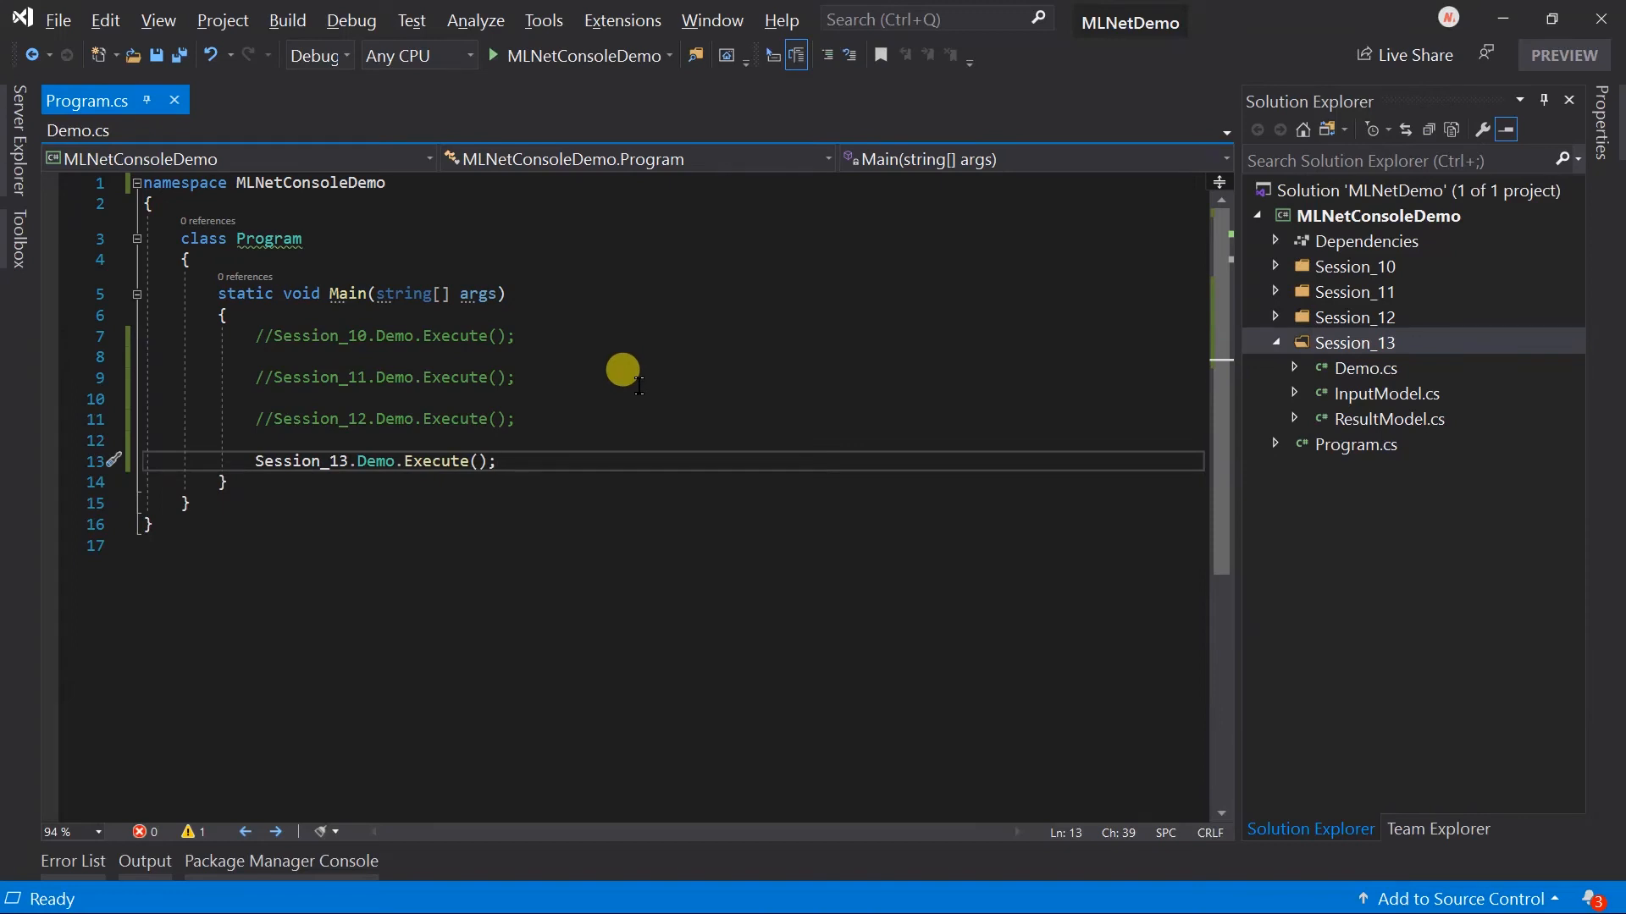
Add bestPerformance as allMetrics ordered descending by RSquared, taking FirstOrDefault.
{"action": "left_click", "coordinate": [76, 130]}
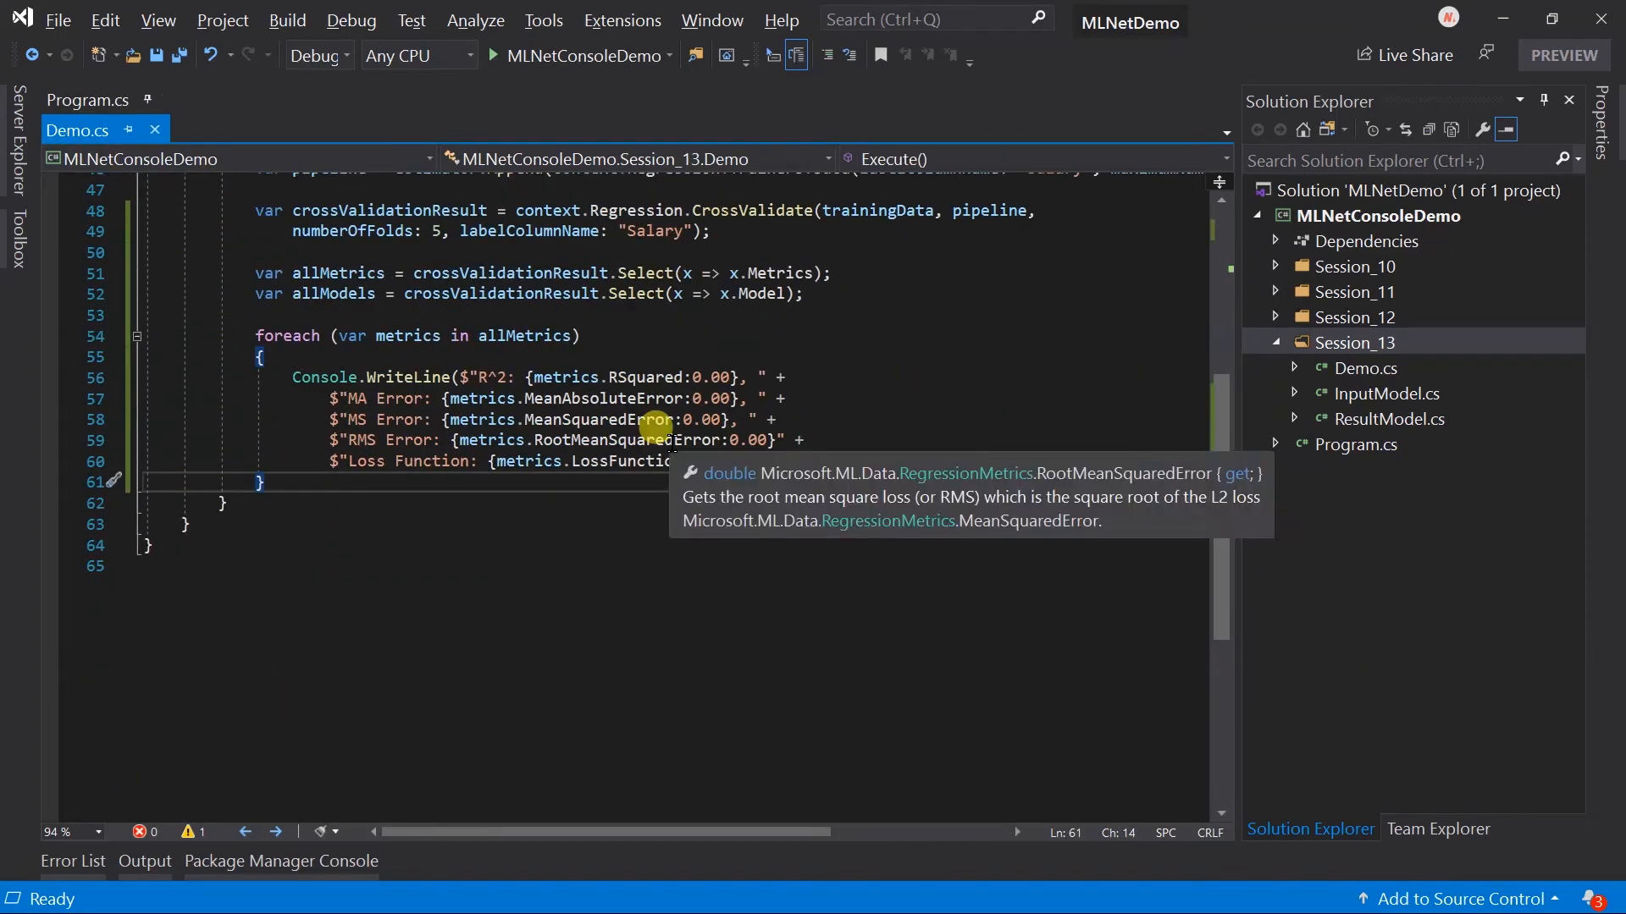
{"action": "type", "text": "var best"}
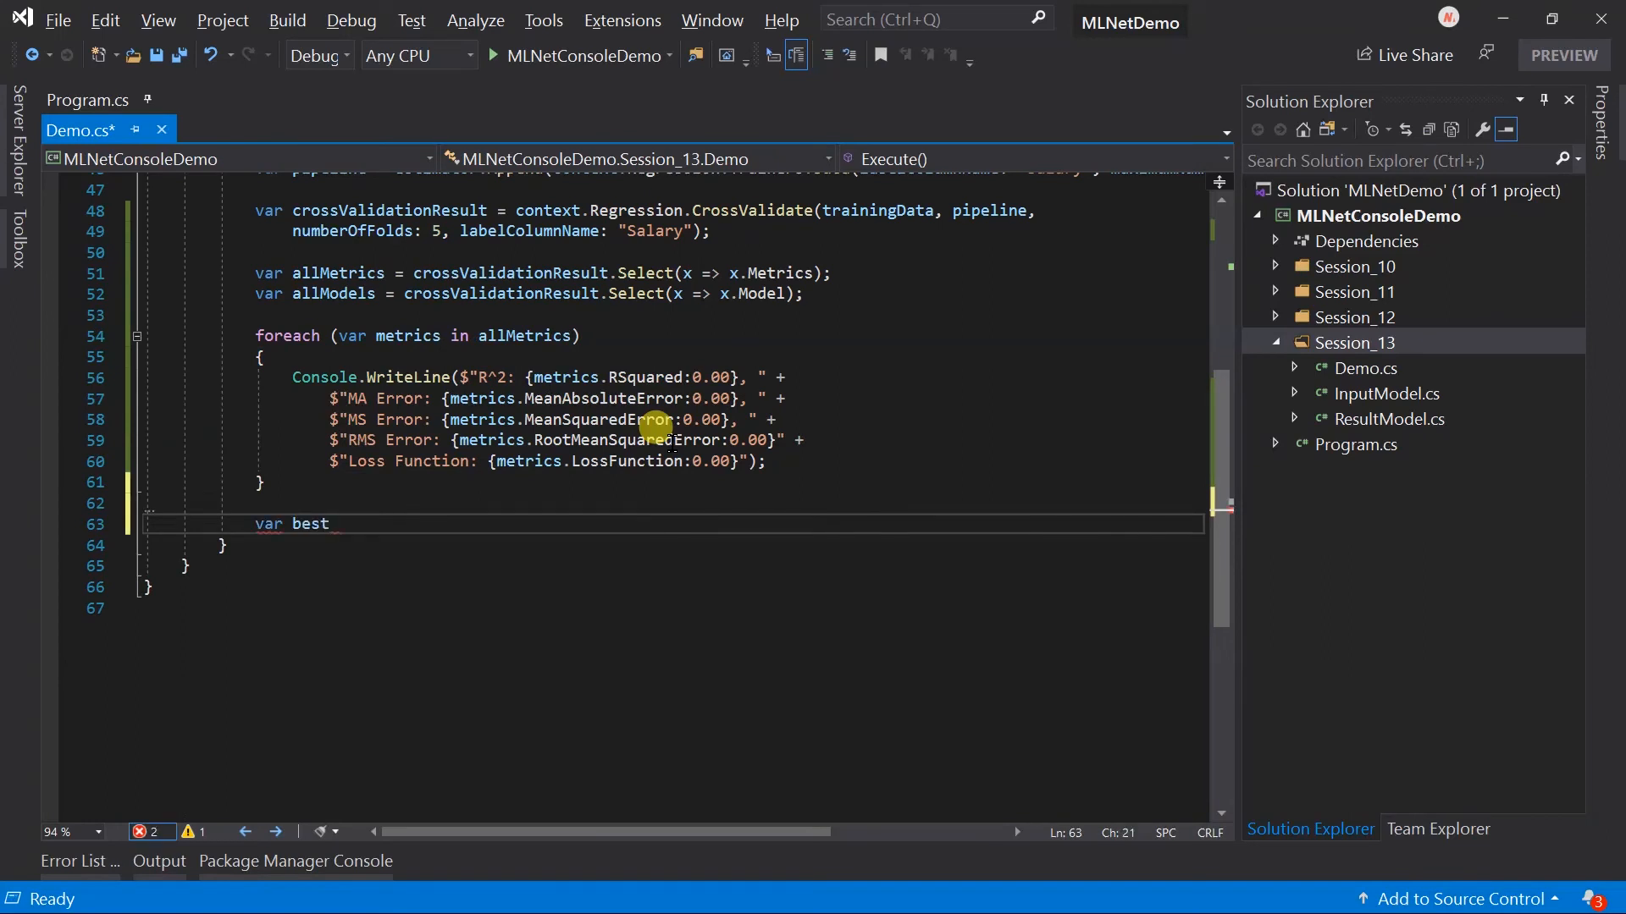
{"action": "type", "text": "Performa"}
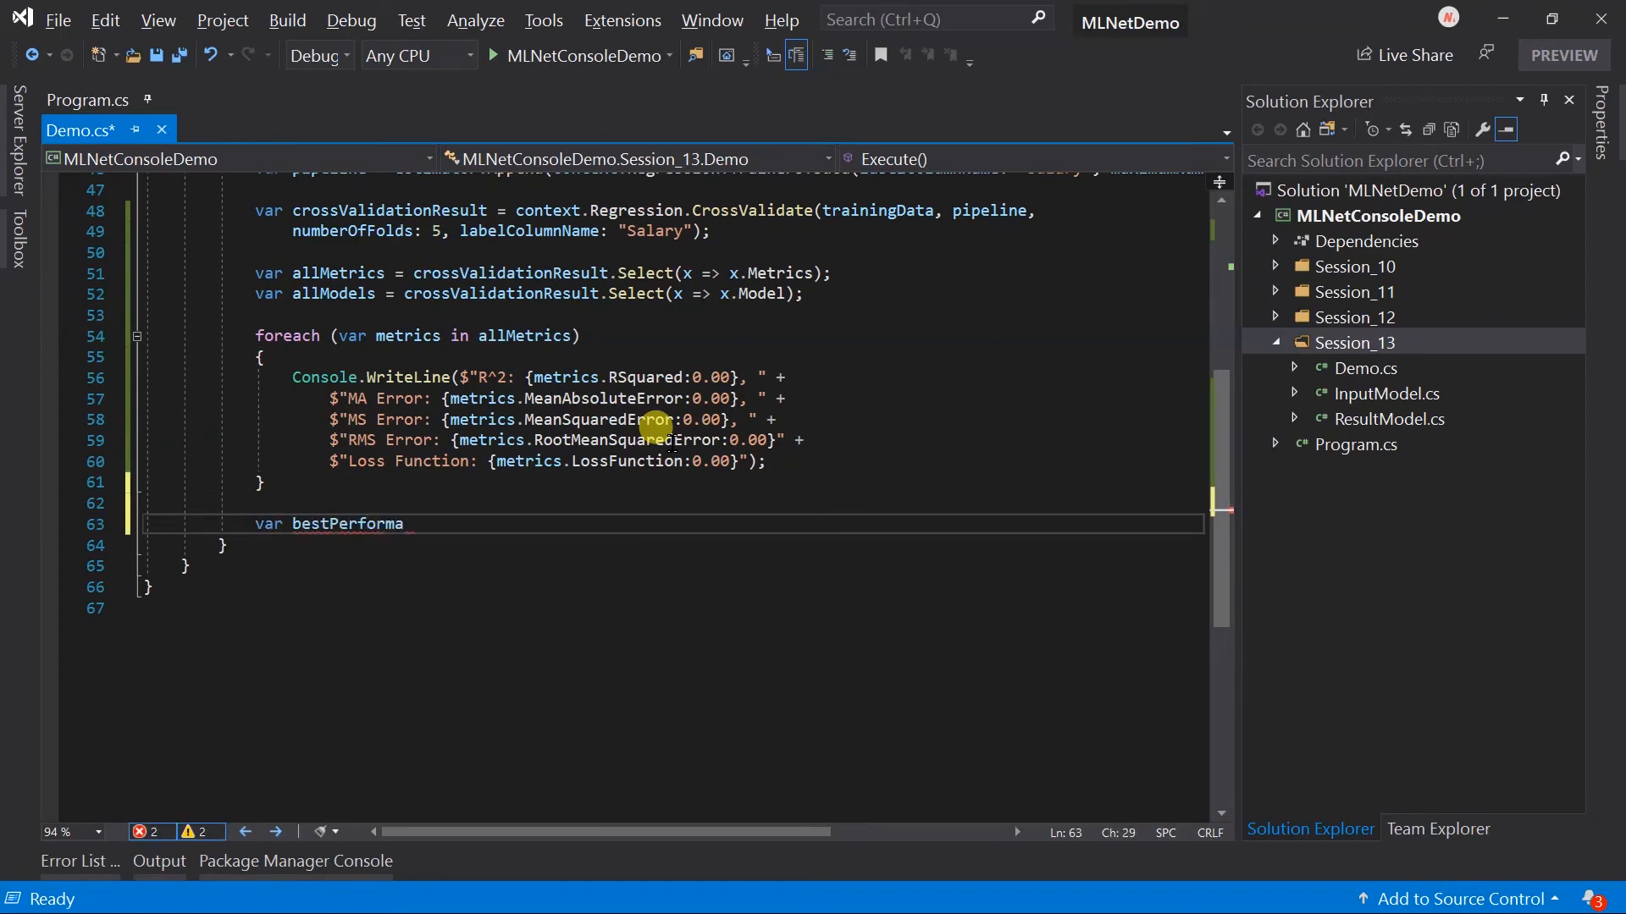
{"action": "type", "text": "nce = allMetrics."}
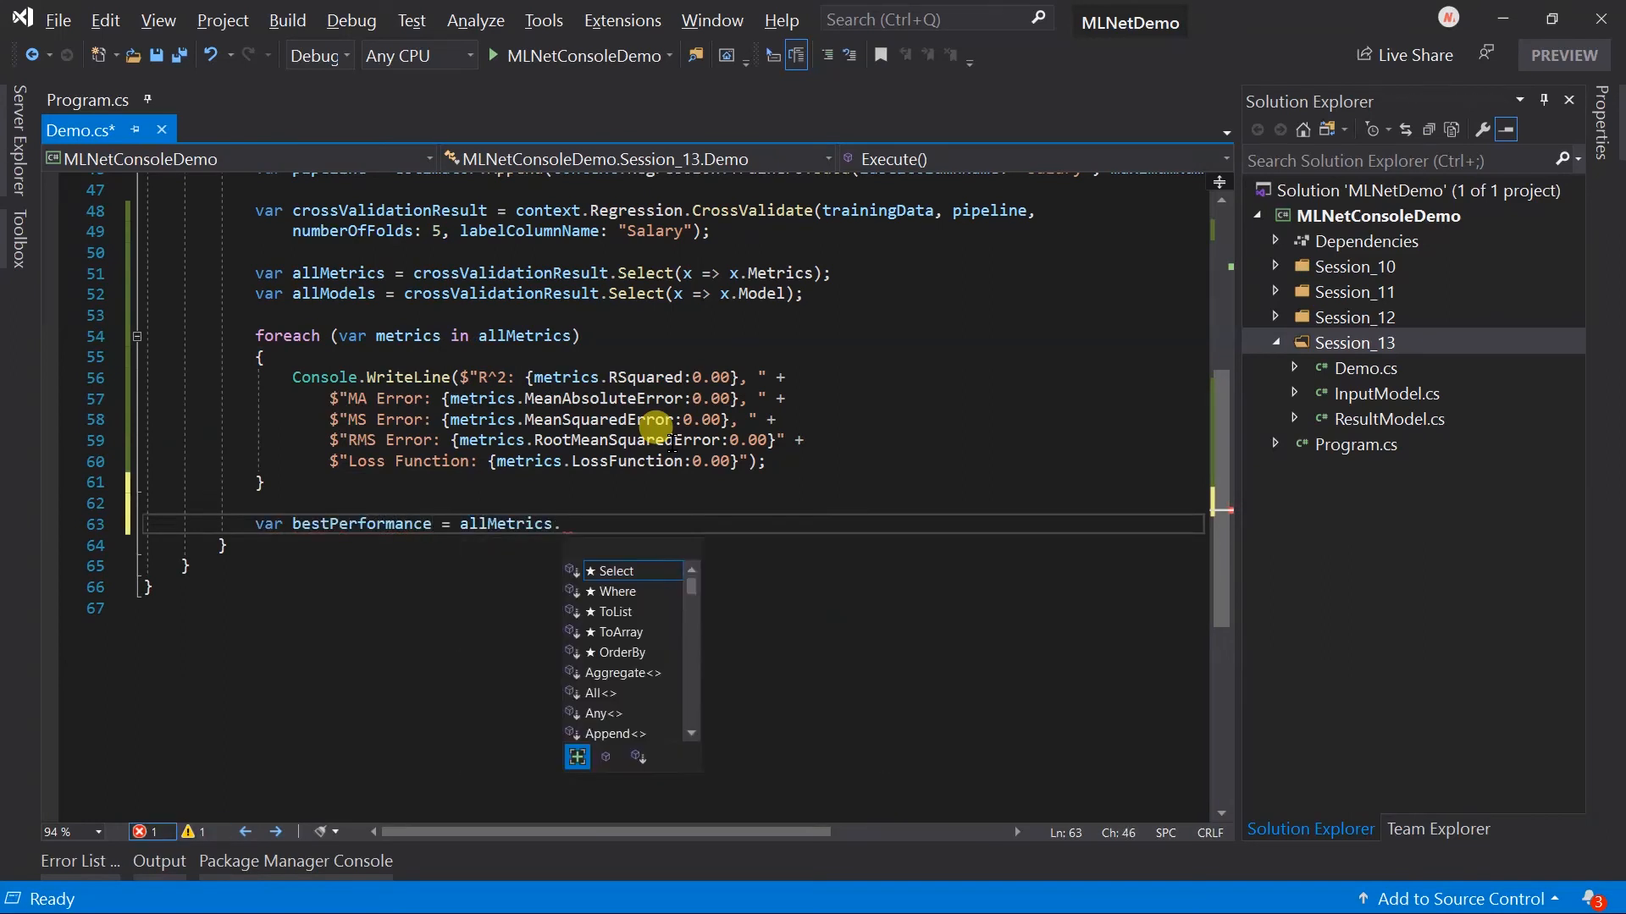
{"action": "type", "text": "OrderByD"}
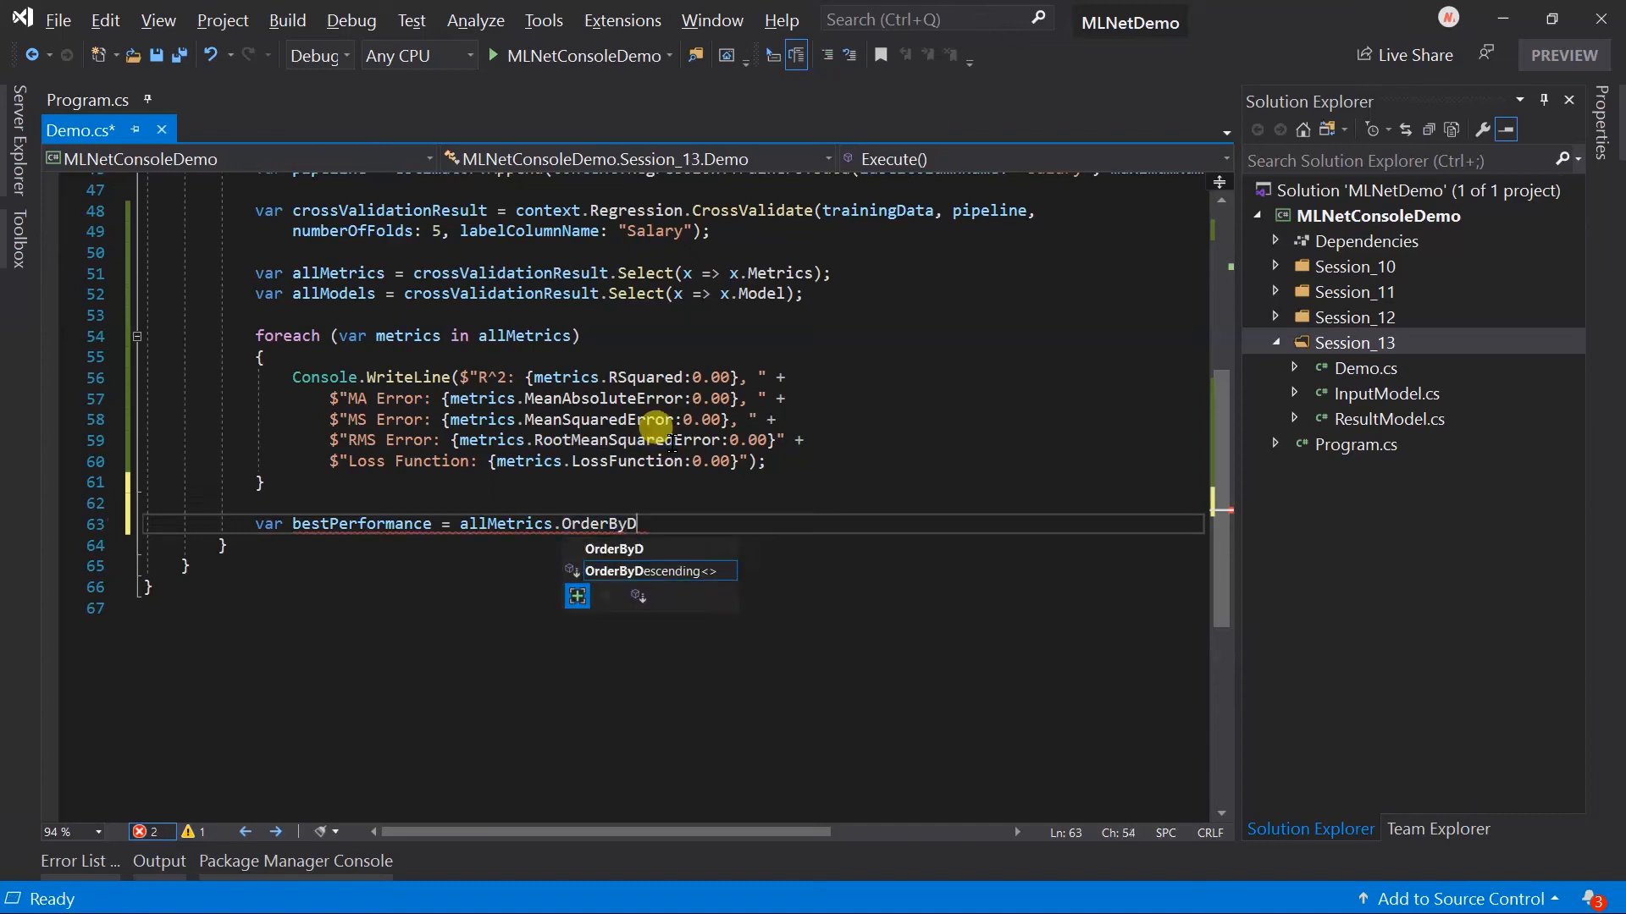
{"action": "type", "text": "escending(x => x.RSquared"}
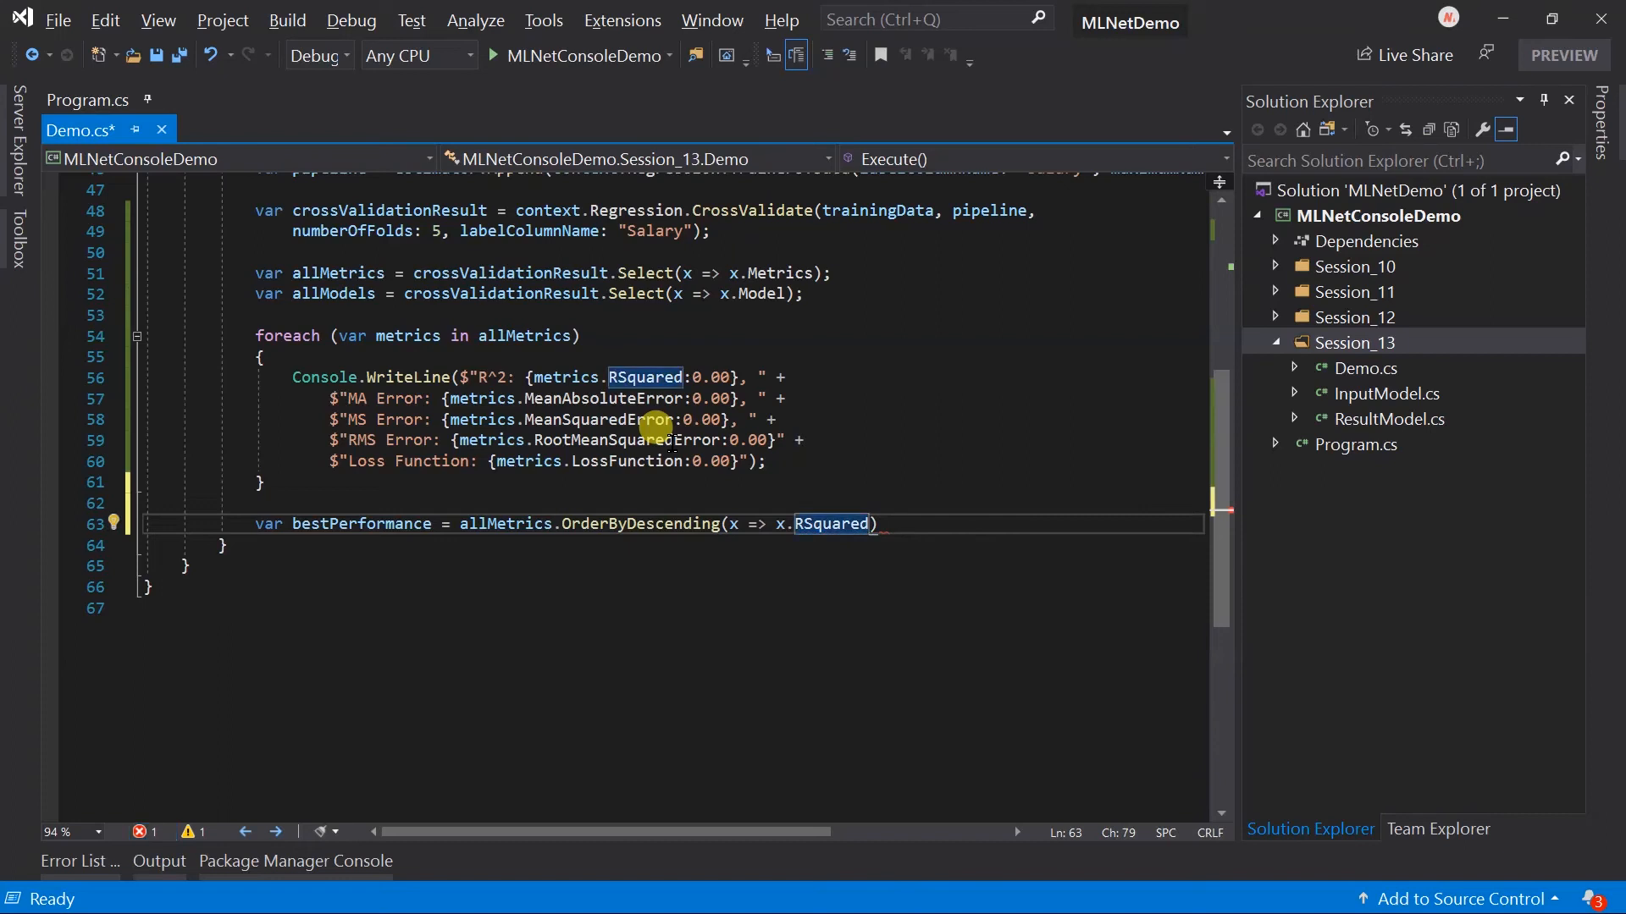
{"action": "type", "text": ".FirstOrDefault();"}
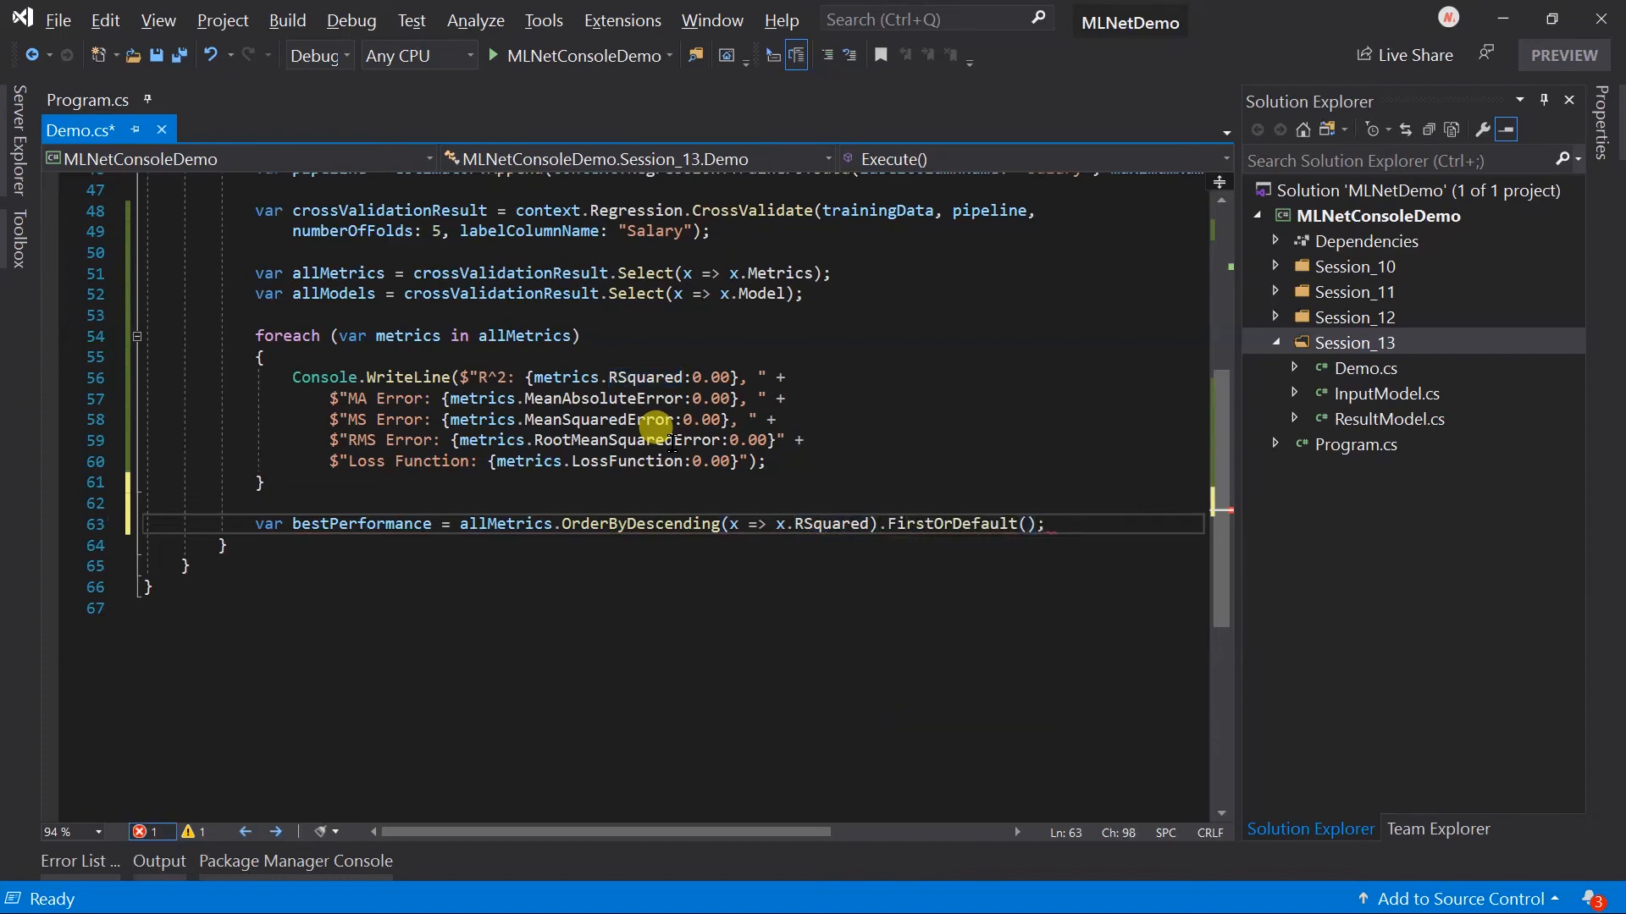
Add bestPerformanceIndex via ToList().IndexOf and bestModels via ElementAt of that index.
{"action": "type", "text": "var bestPerformanceIndex = allm"}
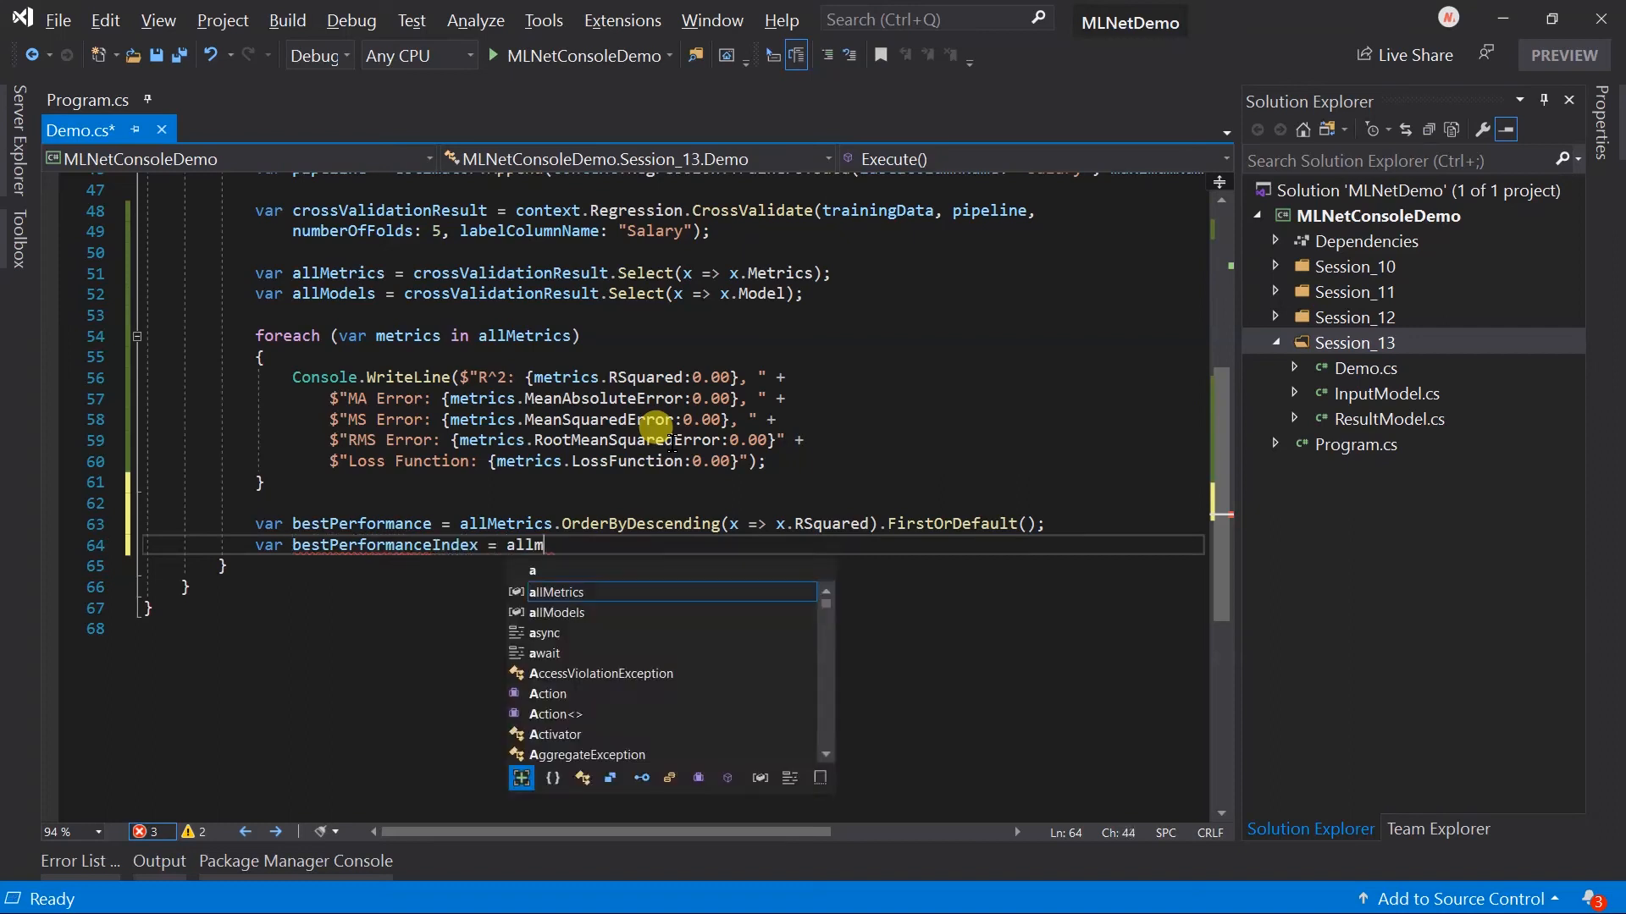
{"action": "type", "text": "Metrics.ToList().IndexOf(bestPerformance);"}
{"action": "type", "text": "var bestModels = allModels.ElementAt("}
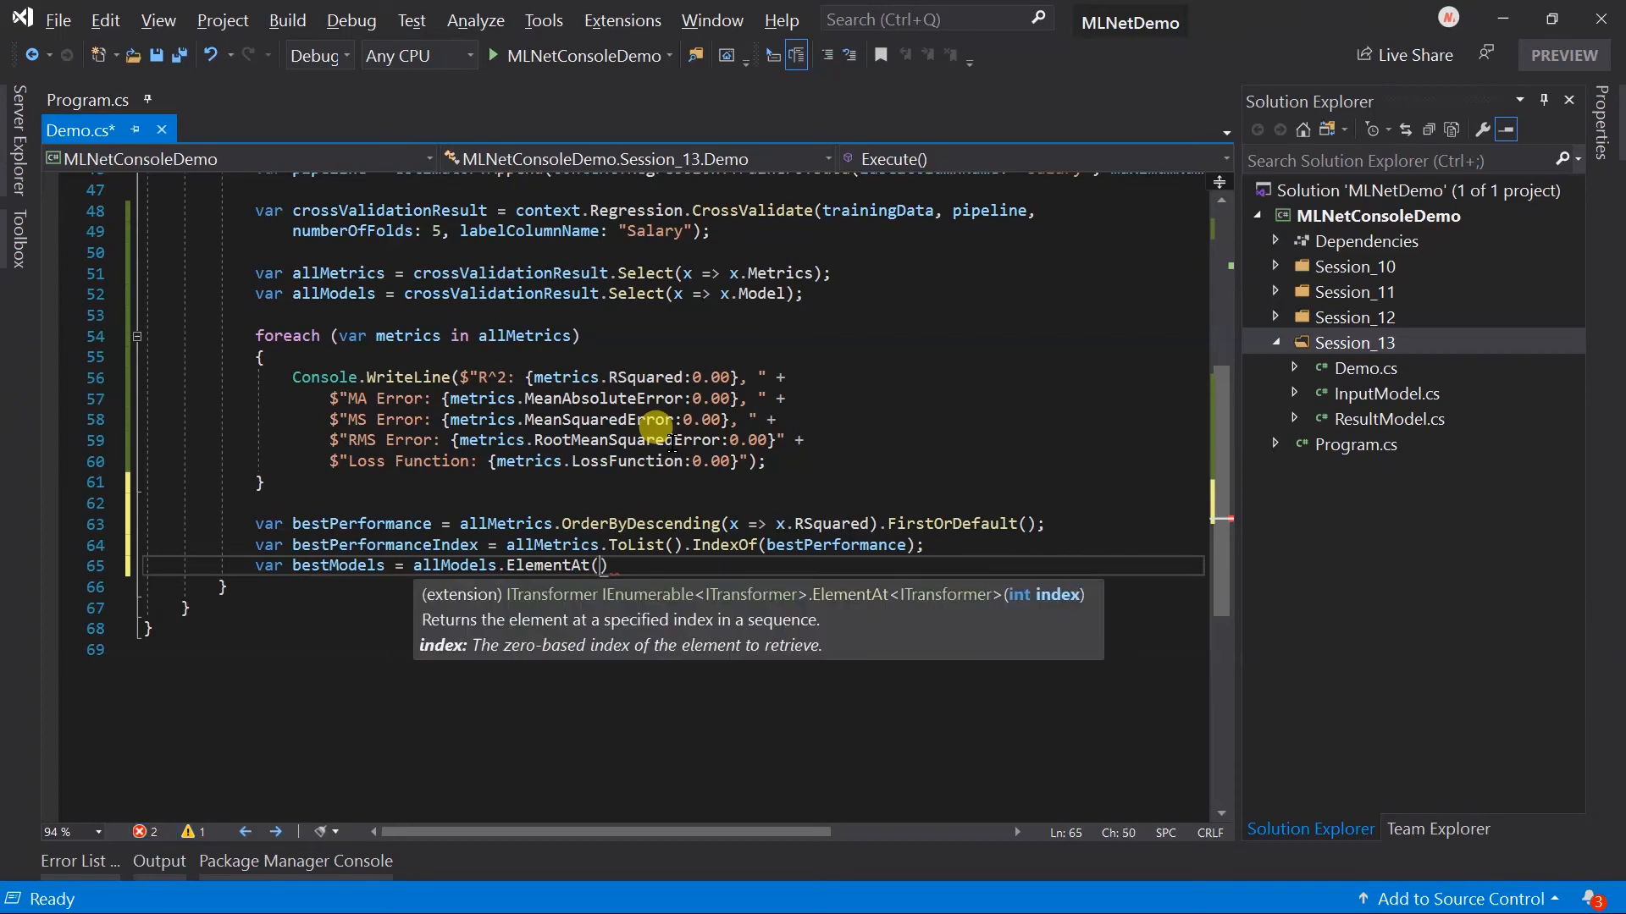
{"action": "type", "text": "bestperformanceIndex"}
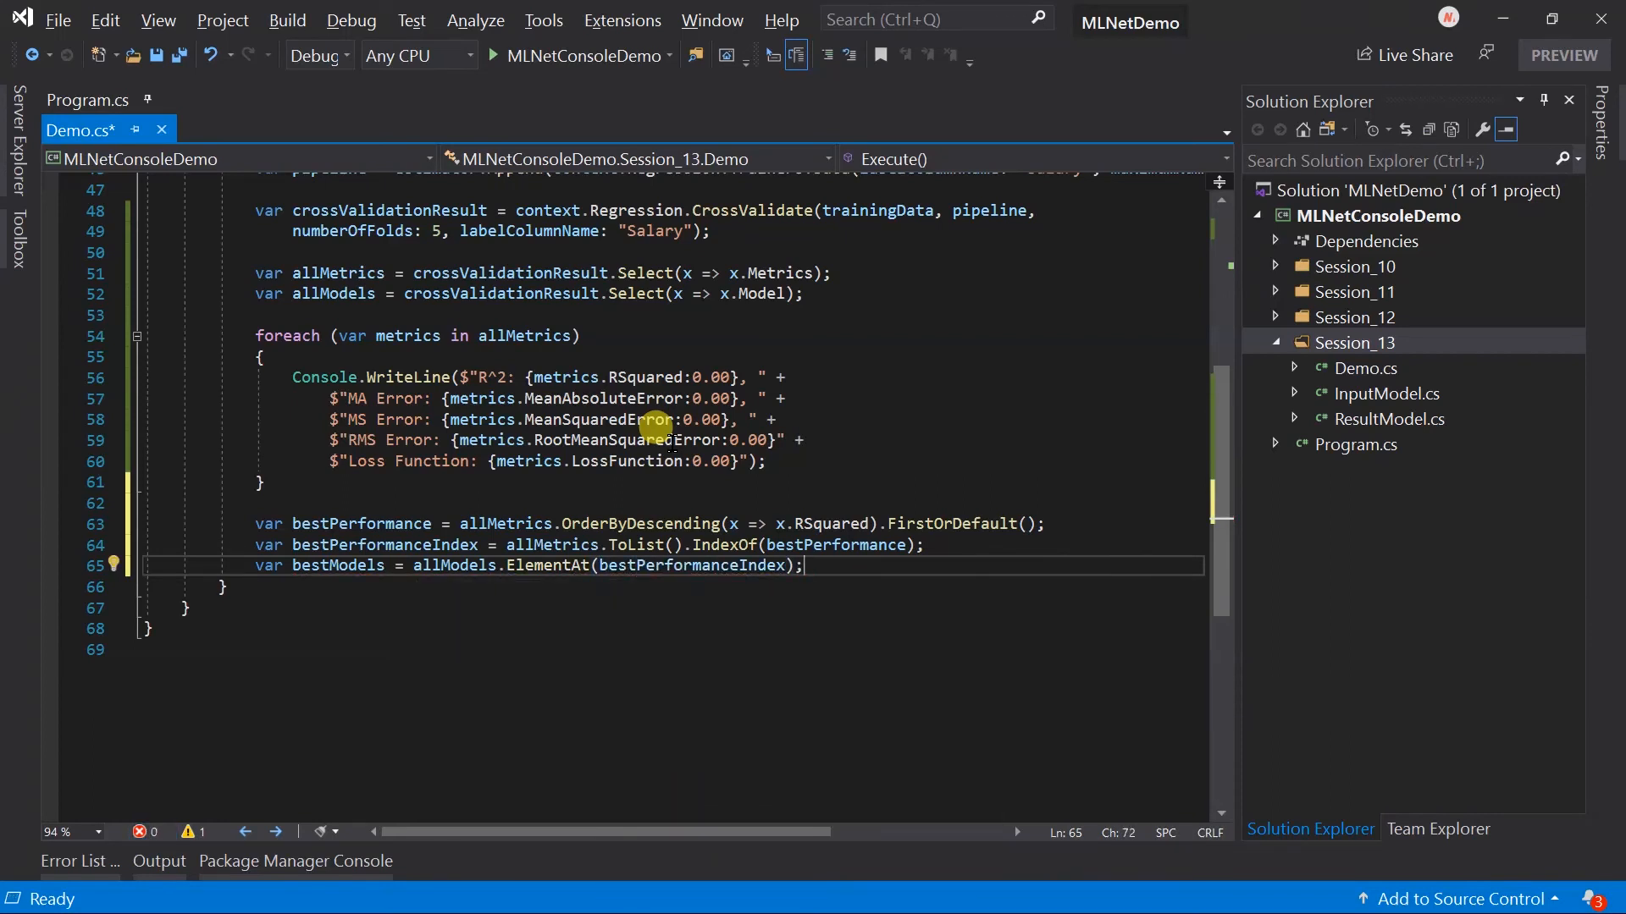
Print an "Average Data" heading and each metric as allMetrics.Average(x => x.<Metric>), then save.
{"action": "type", "text": "Console.WriteLine();"}
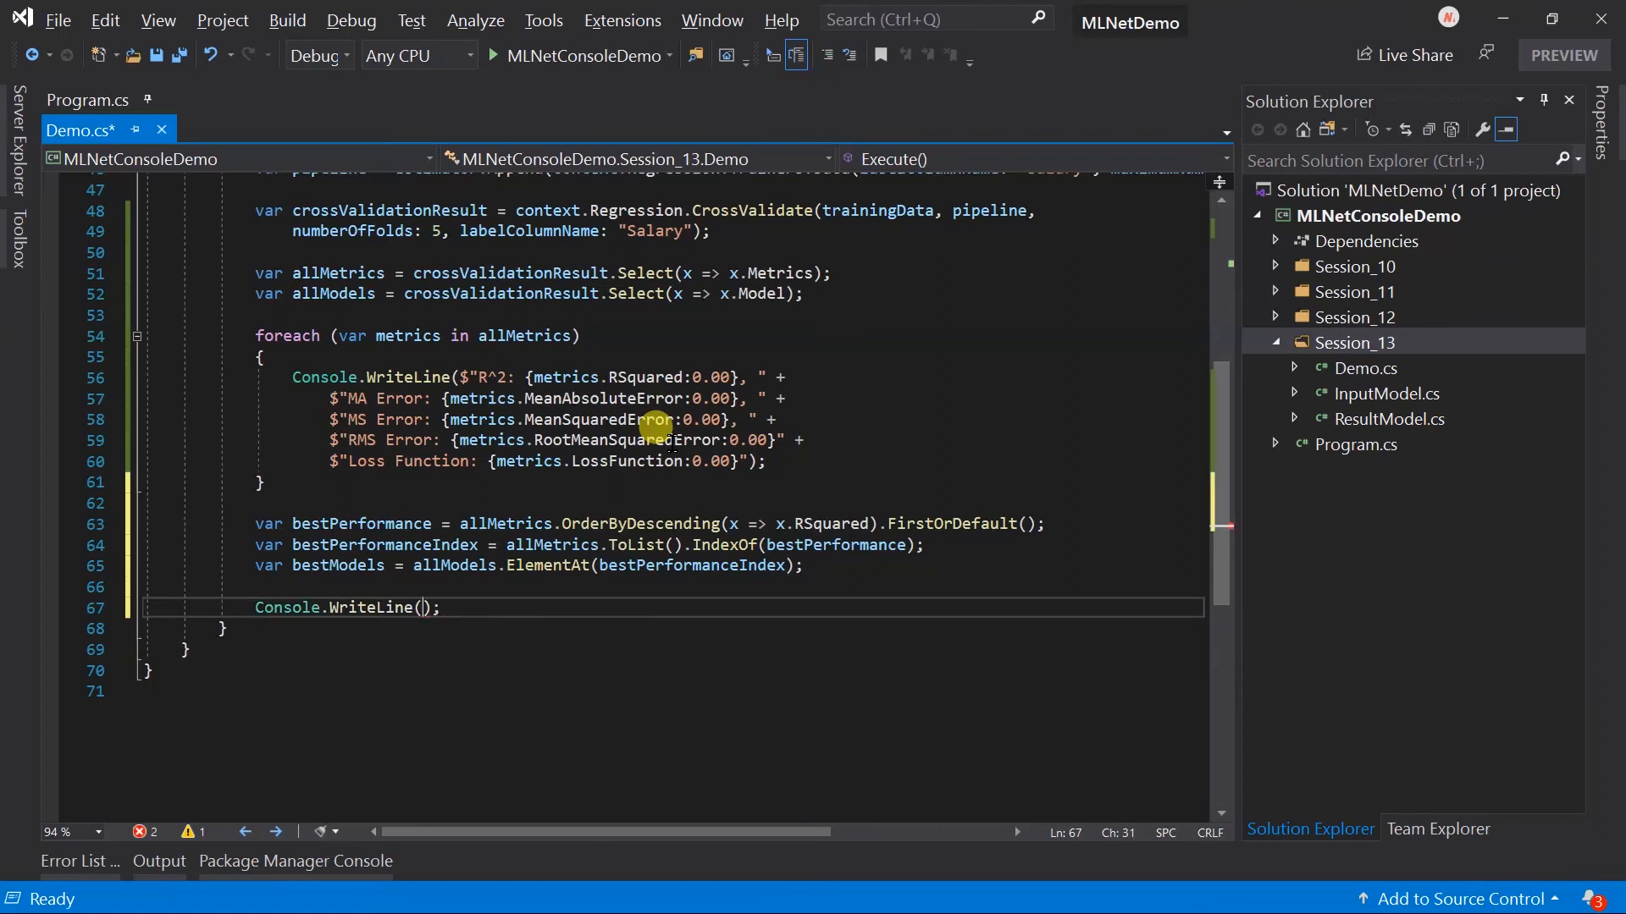
{"action": "type", "text": "\"Average Data"}
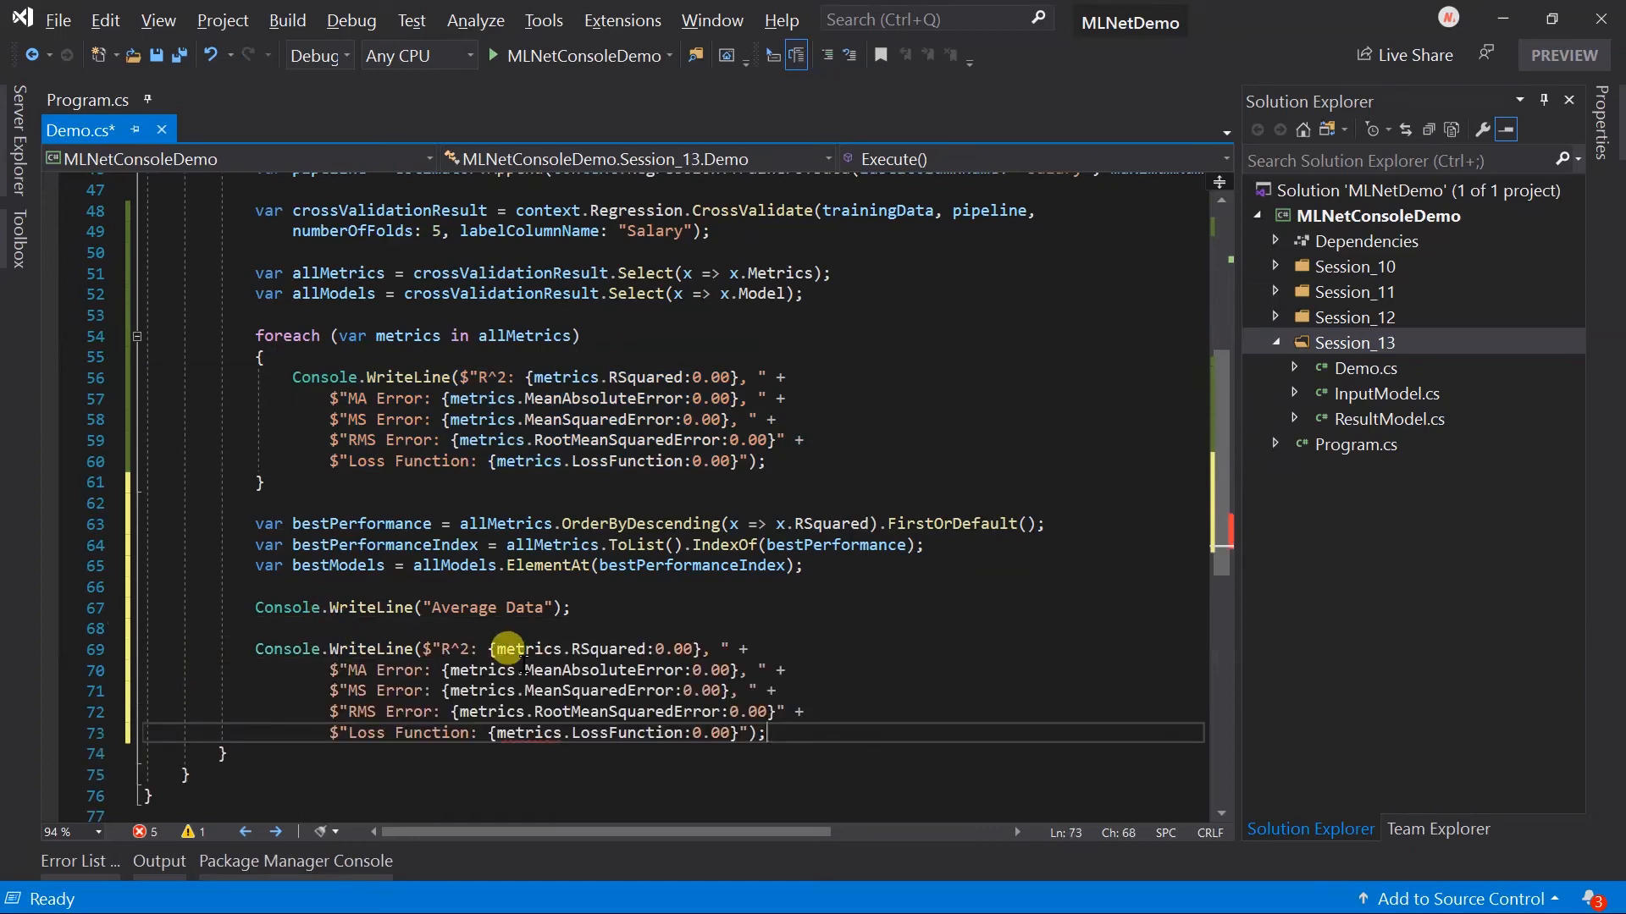
{"action": "type", "text": "allm"}
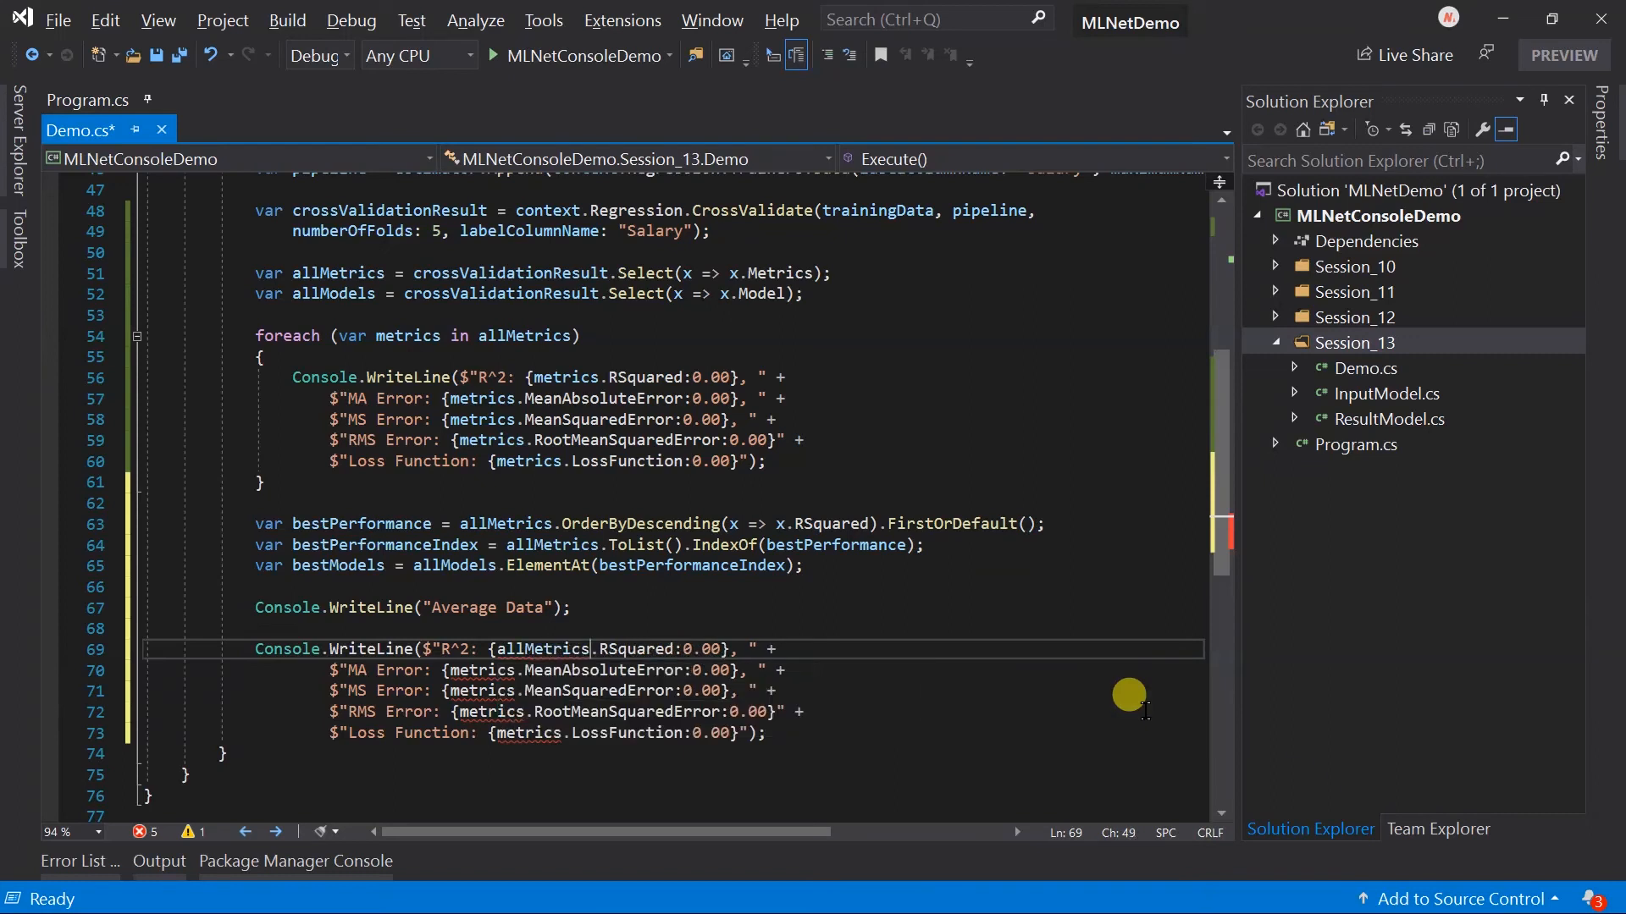
{"action": "type", "text": ".Average( x=> x."}
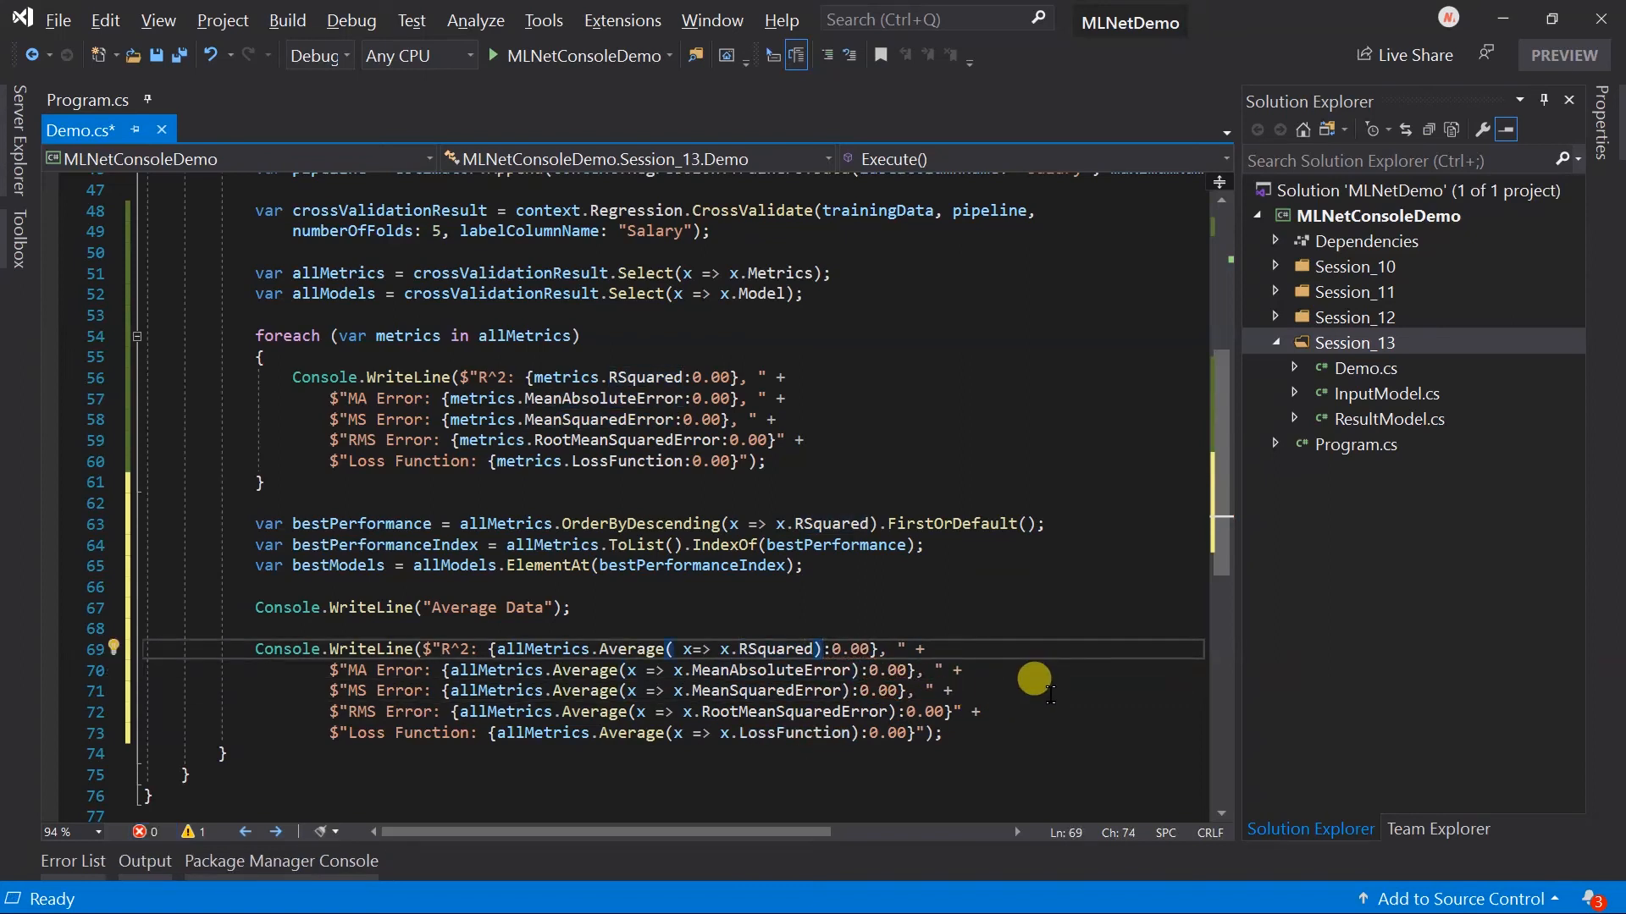
{"action": "key", "text": "ctrl+s"}
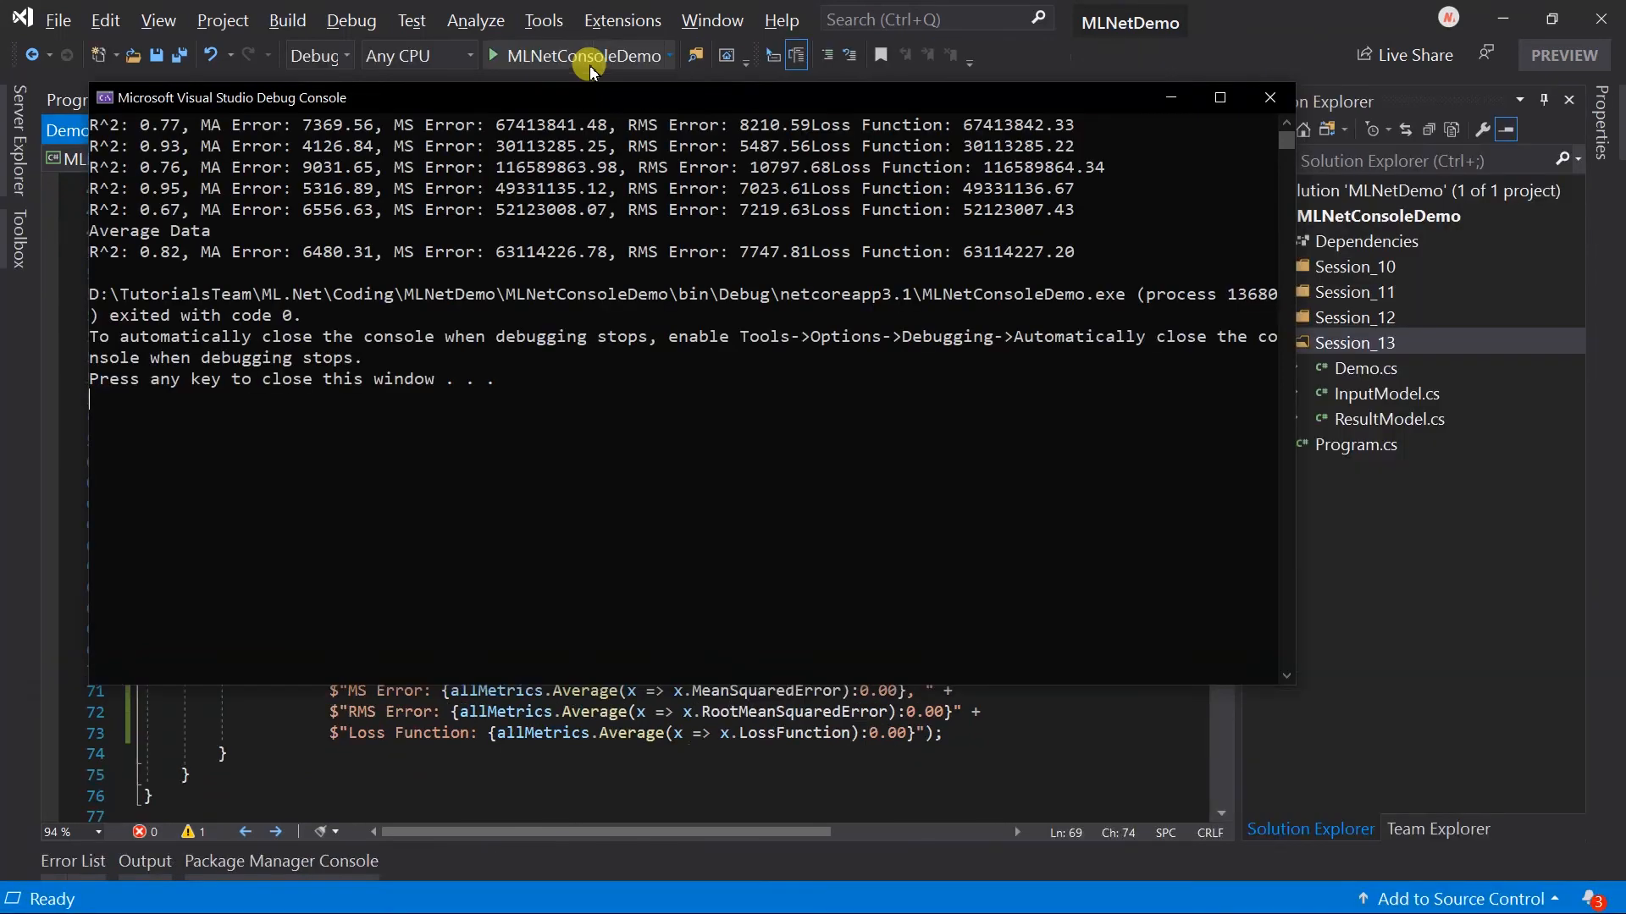
{"action": "mouse_move", "coordinate": [493, 287]}
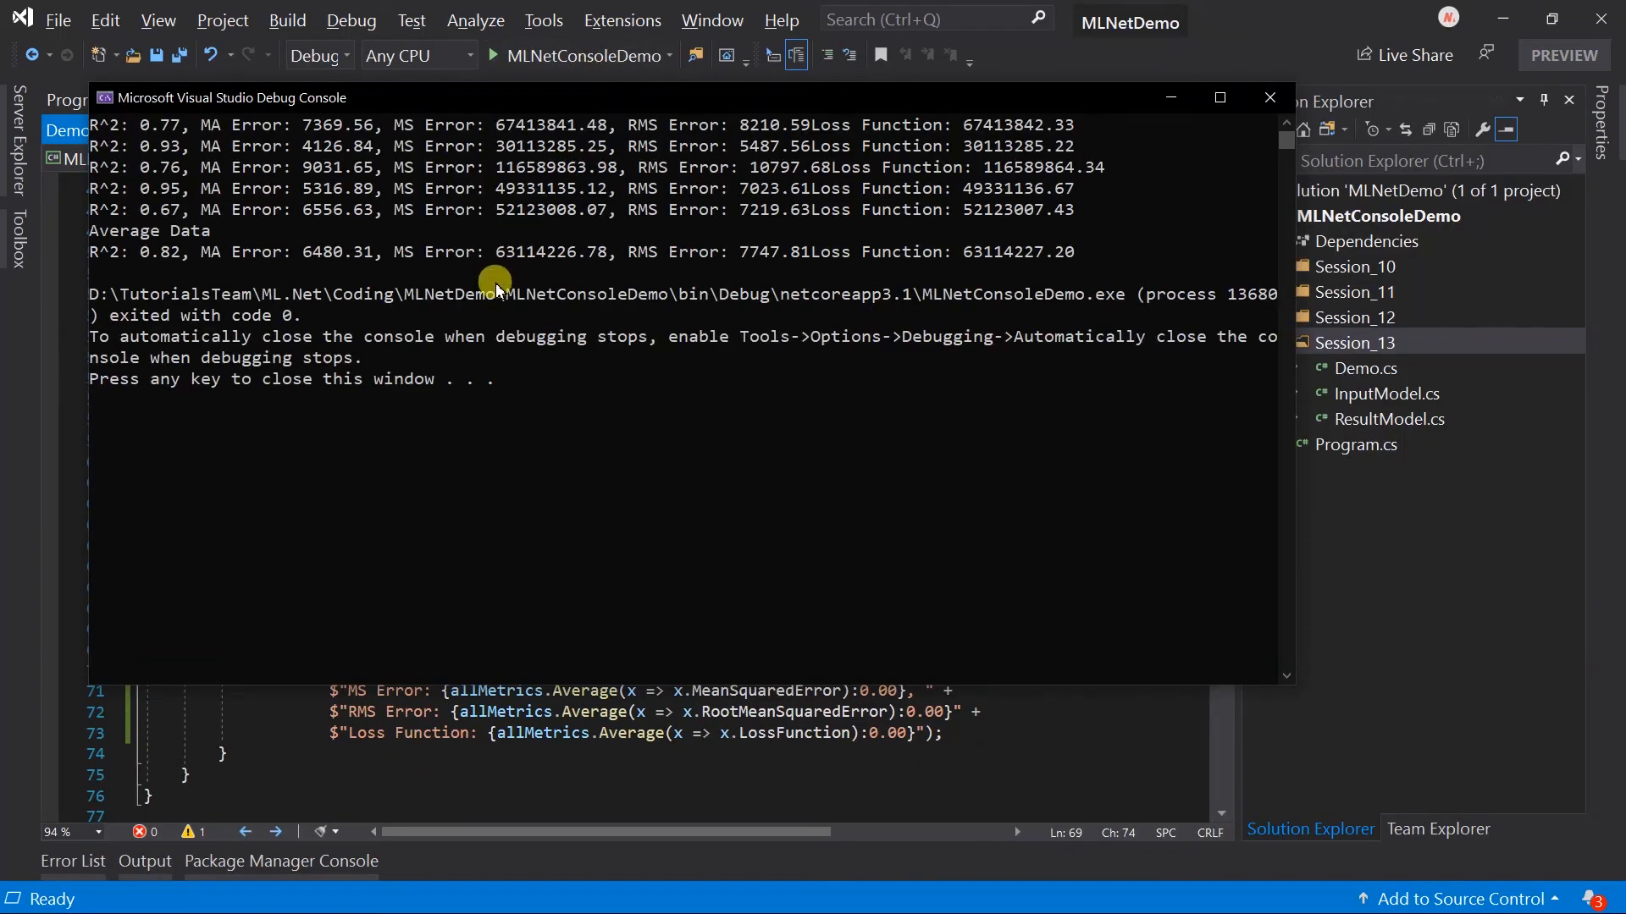